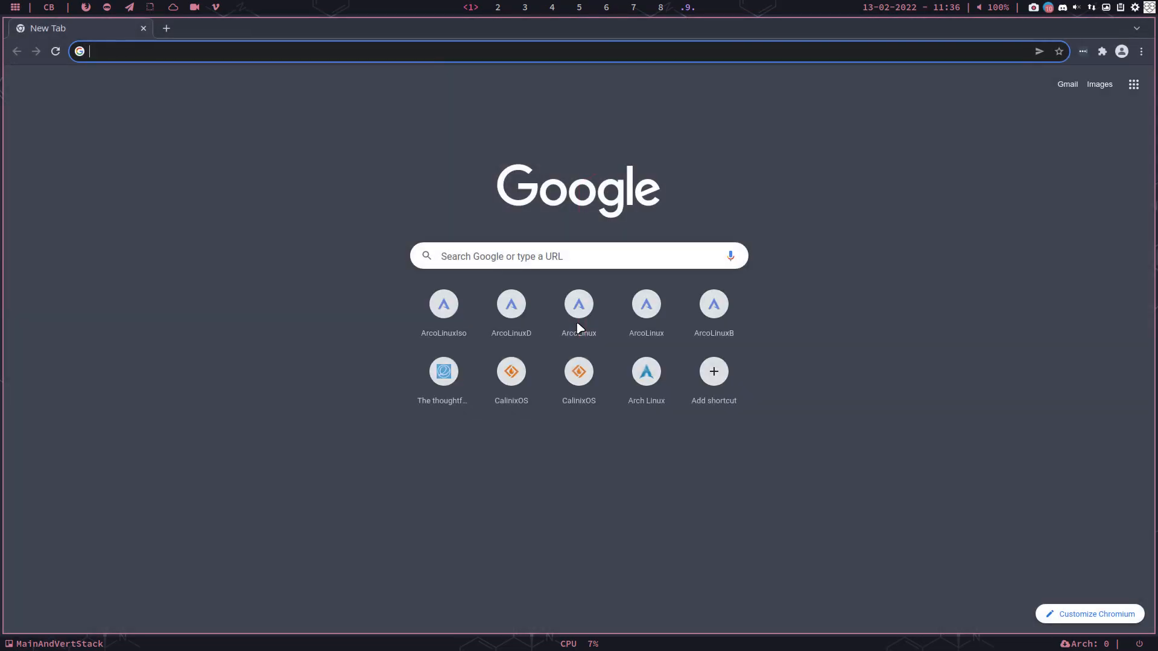
Load the ArcoLinux site in Chromium and browse the ArcoLinuxD tab down to Latest Articles
type("arhc")
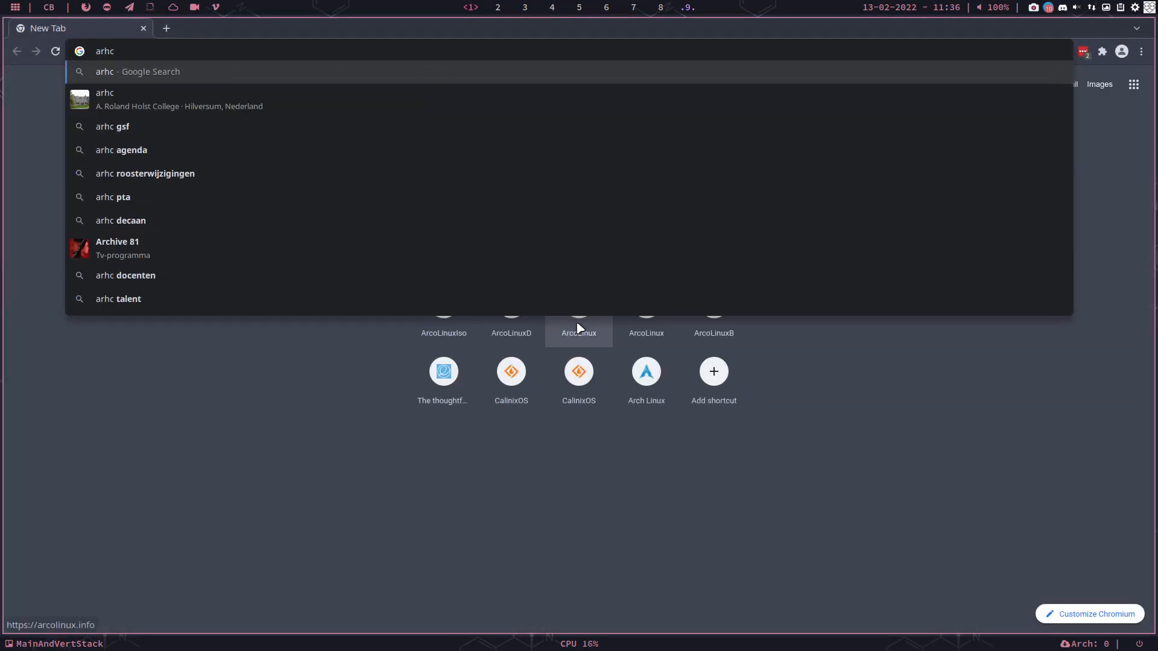
key("BackSpace")
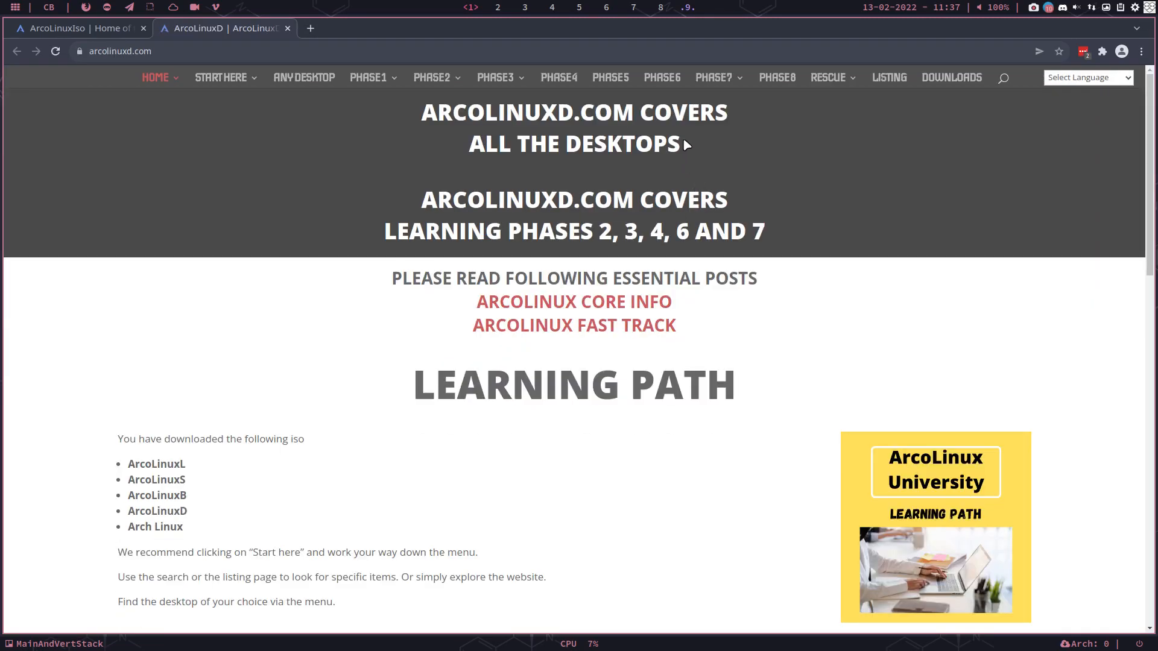
left_click(715, 77)
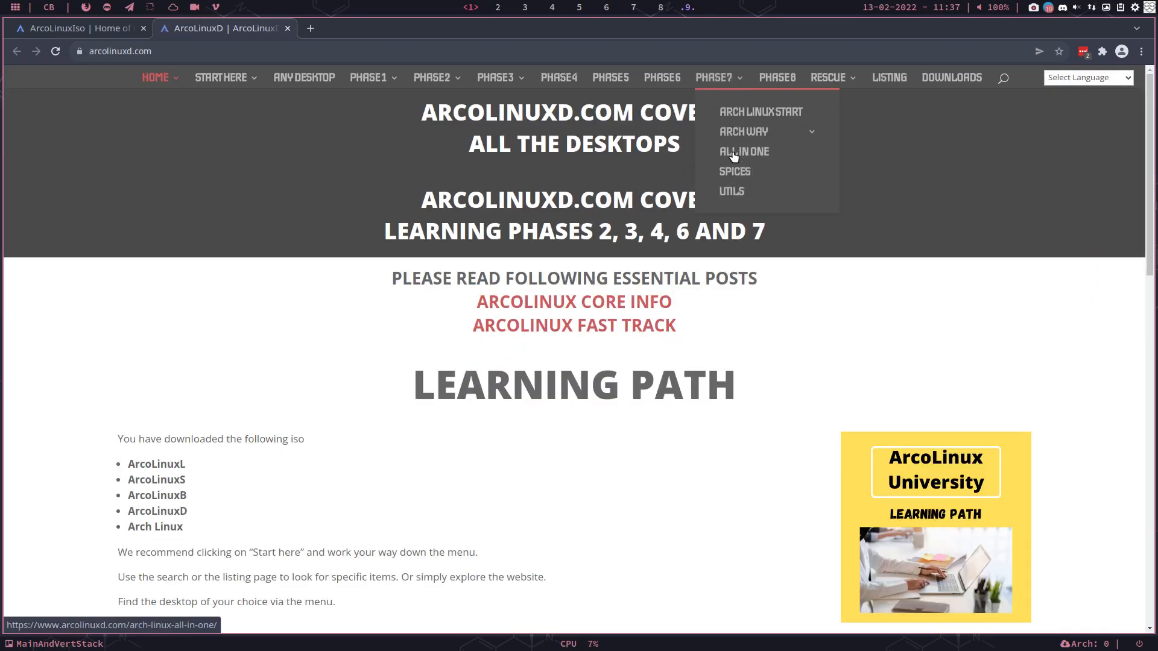
scroll("down", 3)
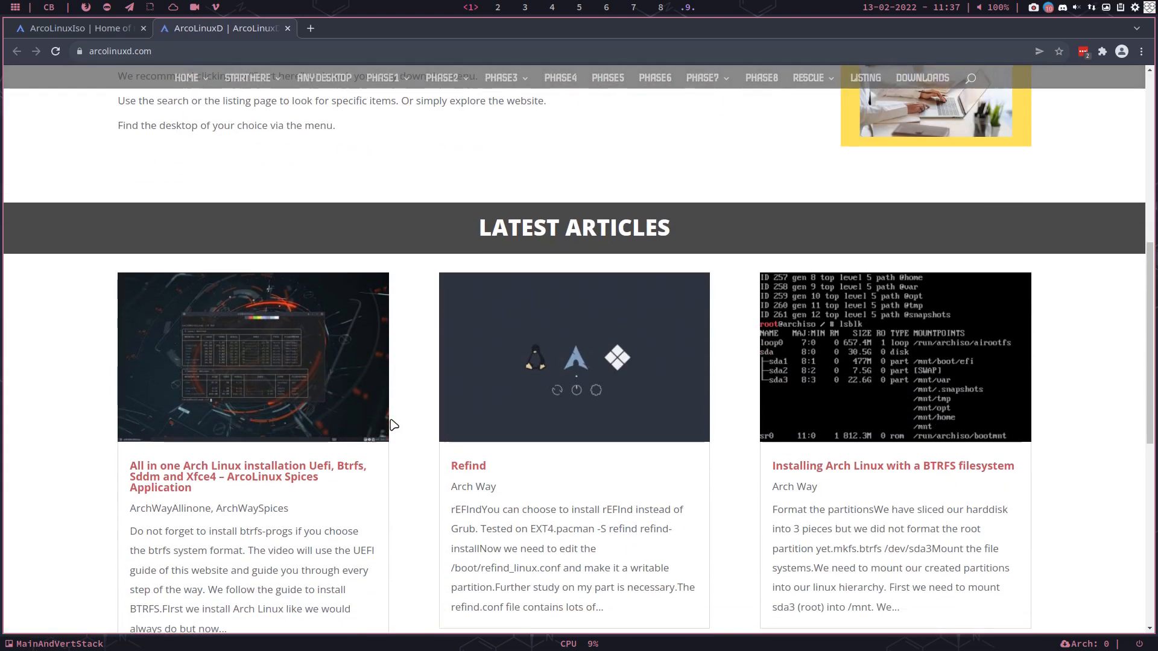
scroll("down", 3)
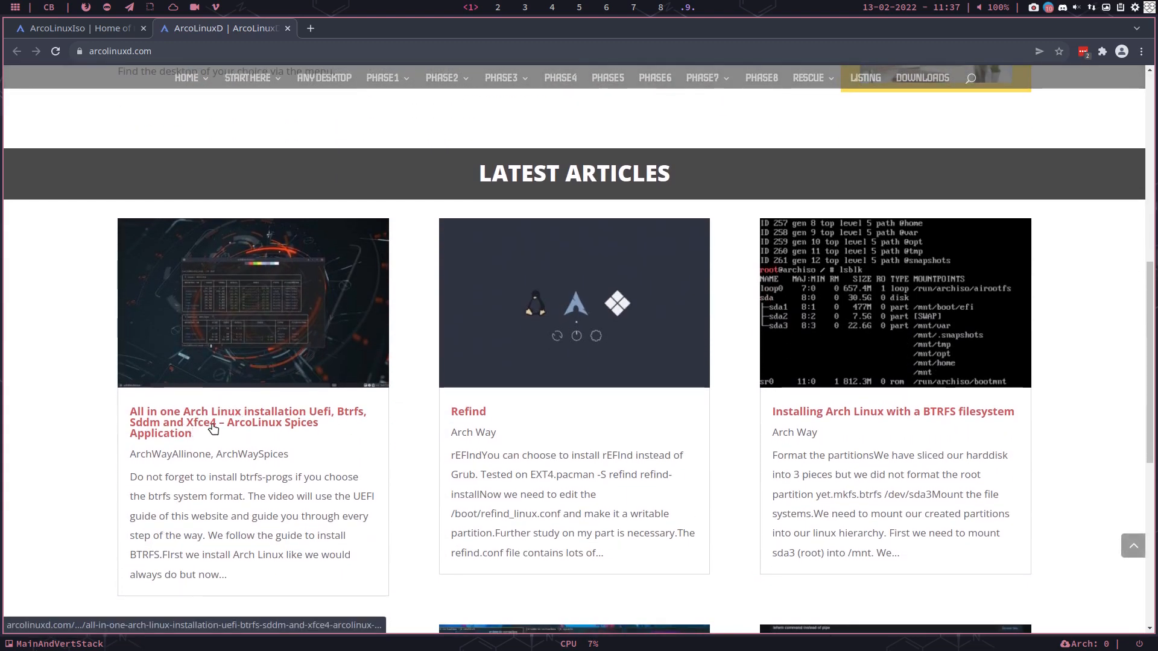
scroll("down", 3)
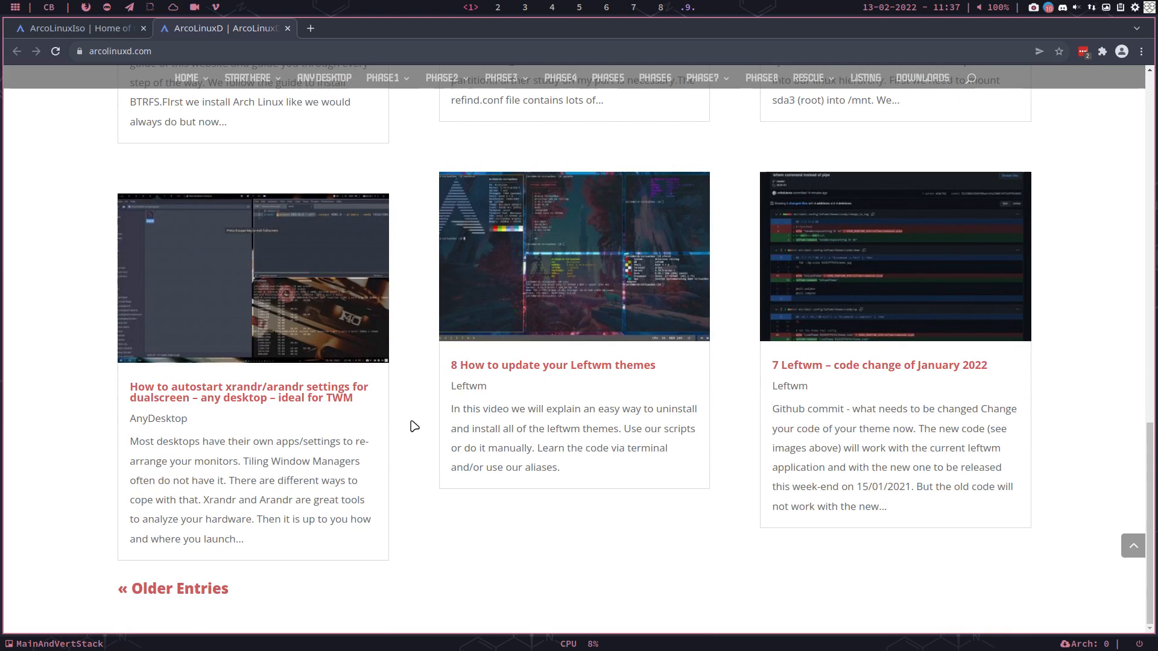
scroll("up", 3)
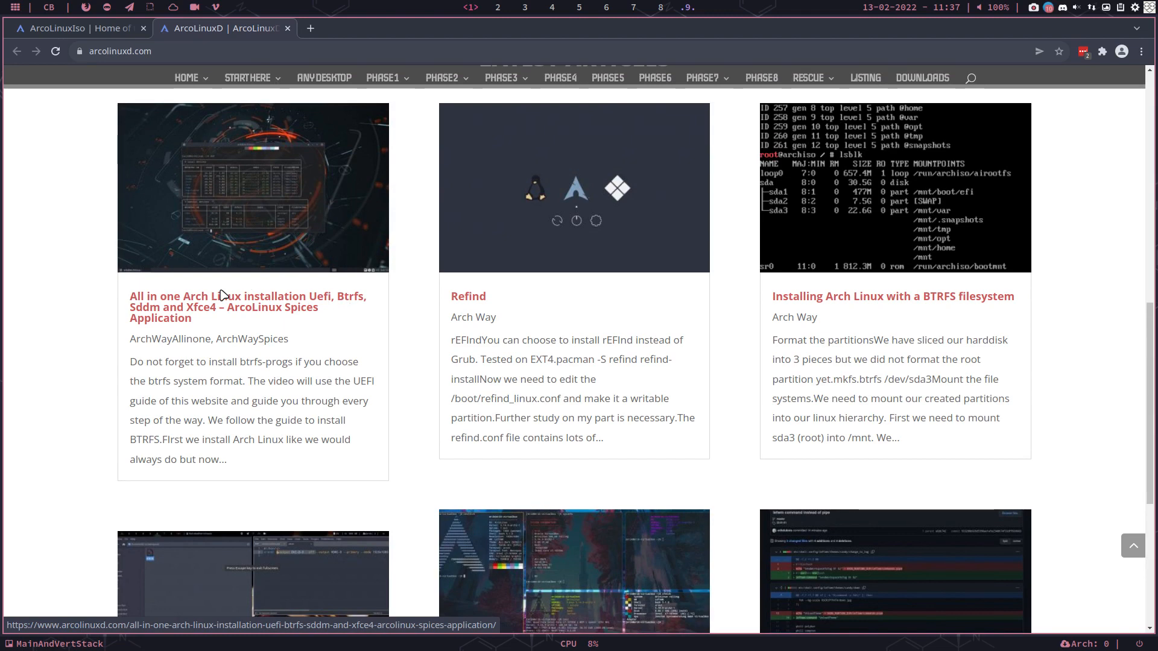
mouse_move(285, 453)
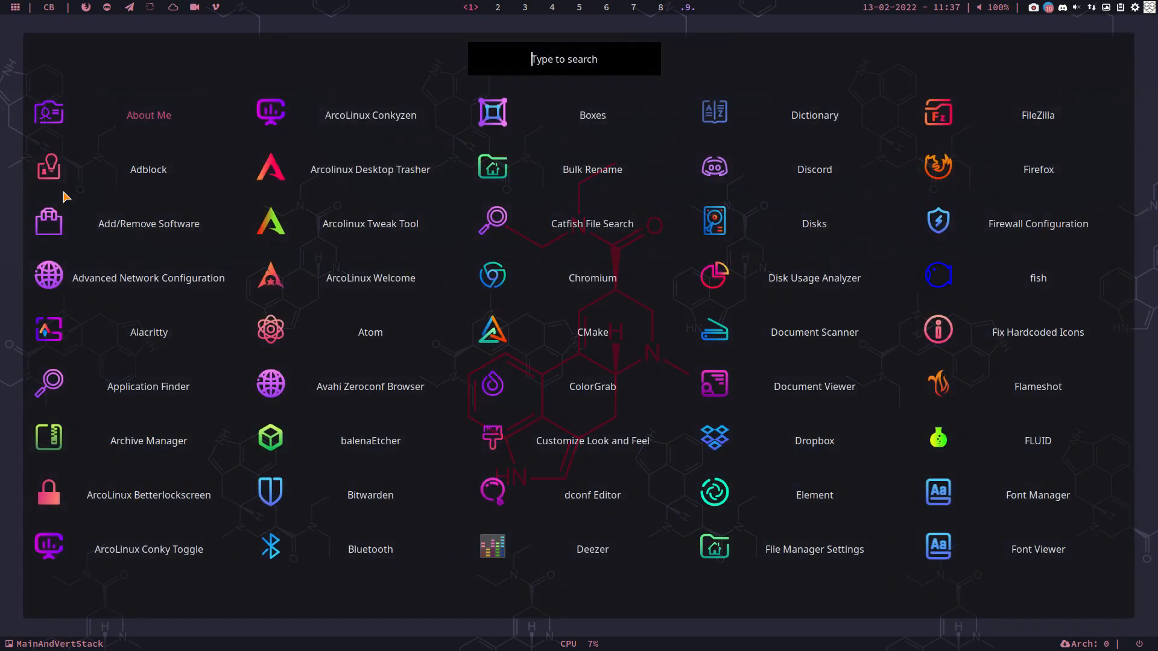
Launch VMware Workstation from the app launcher by searching 'vm'
type("vm")
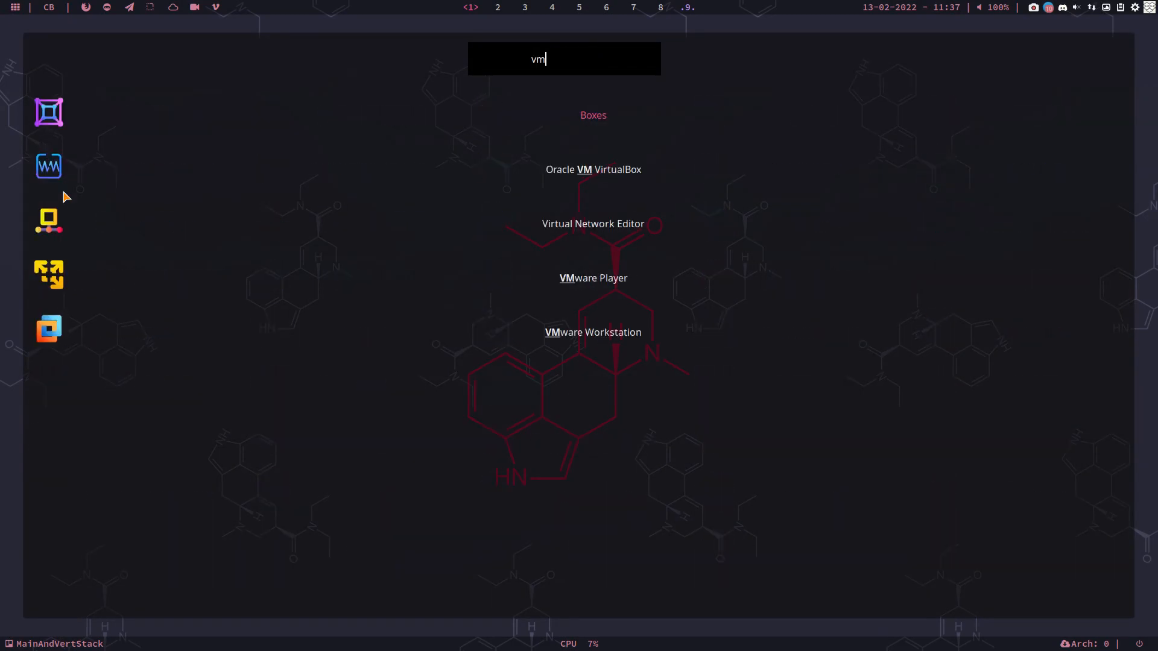
mouse_move(616, 346)
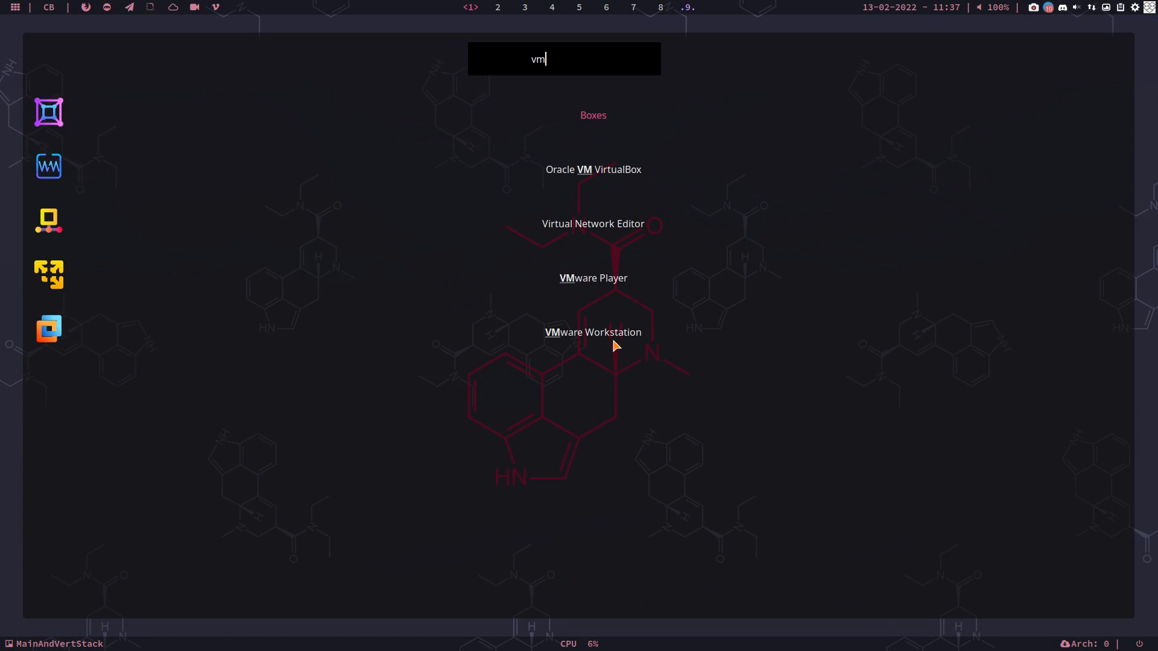
key("Escape")
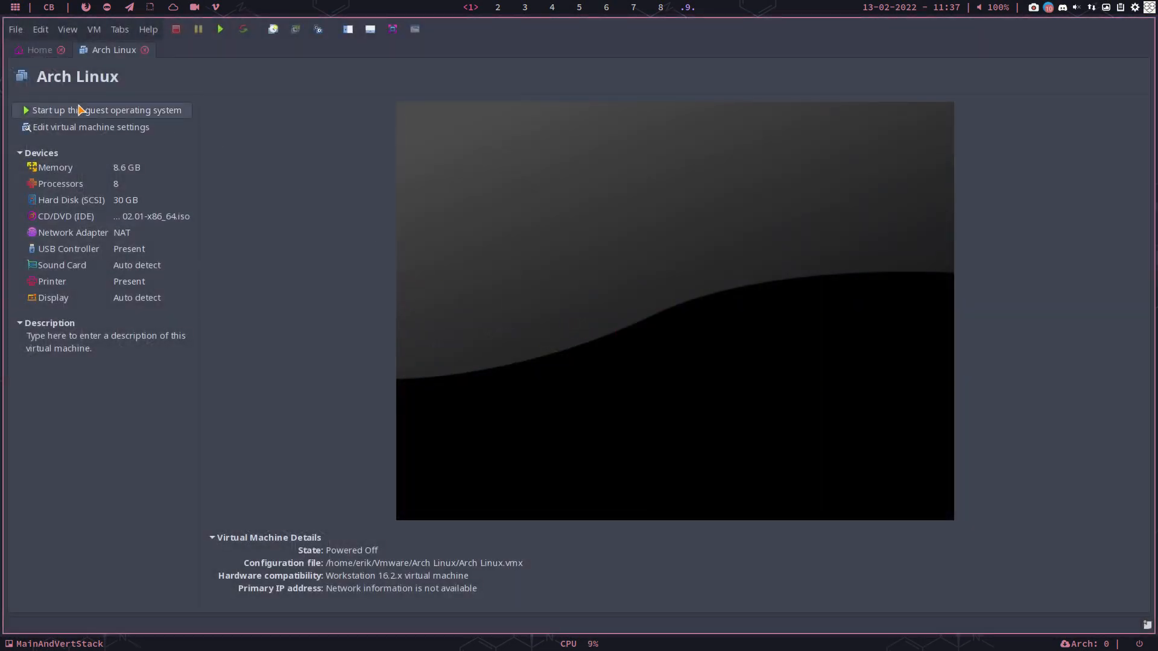
Power on the Arch Linux guest, log in to Xfce and close the Thunar home window
left_click(108, 110)
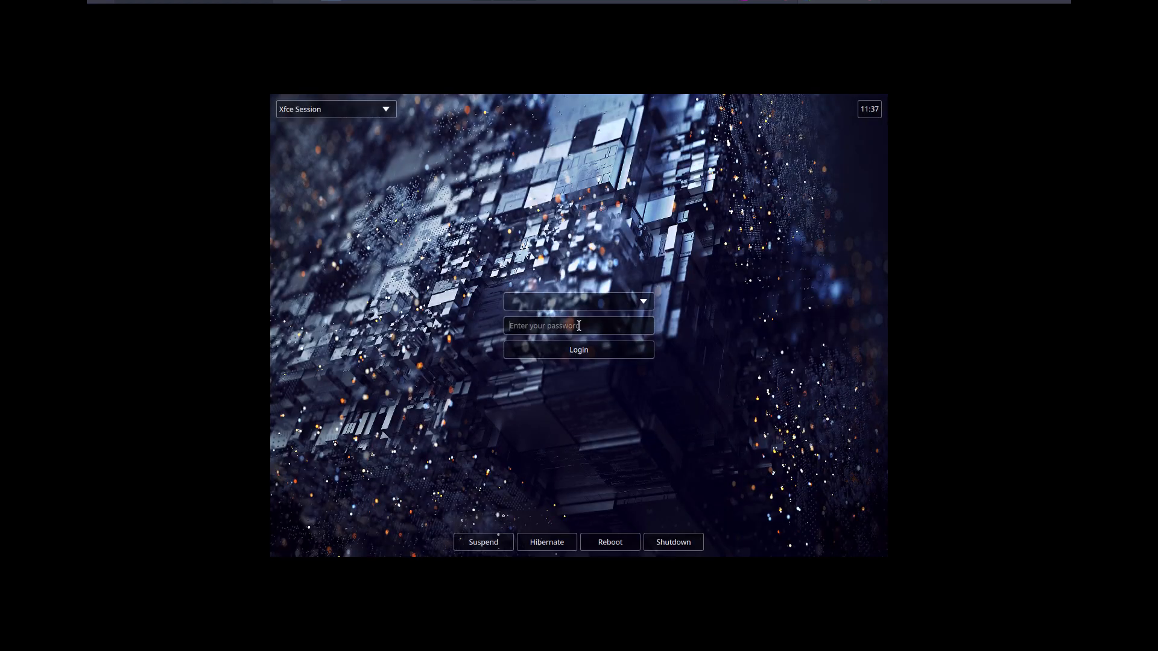
left_click(577, 350)
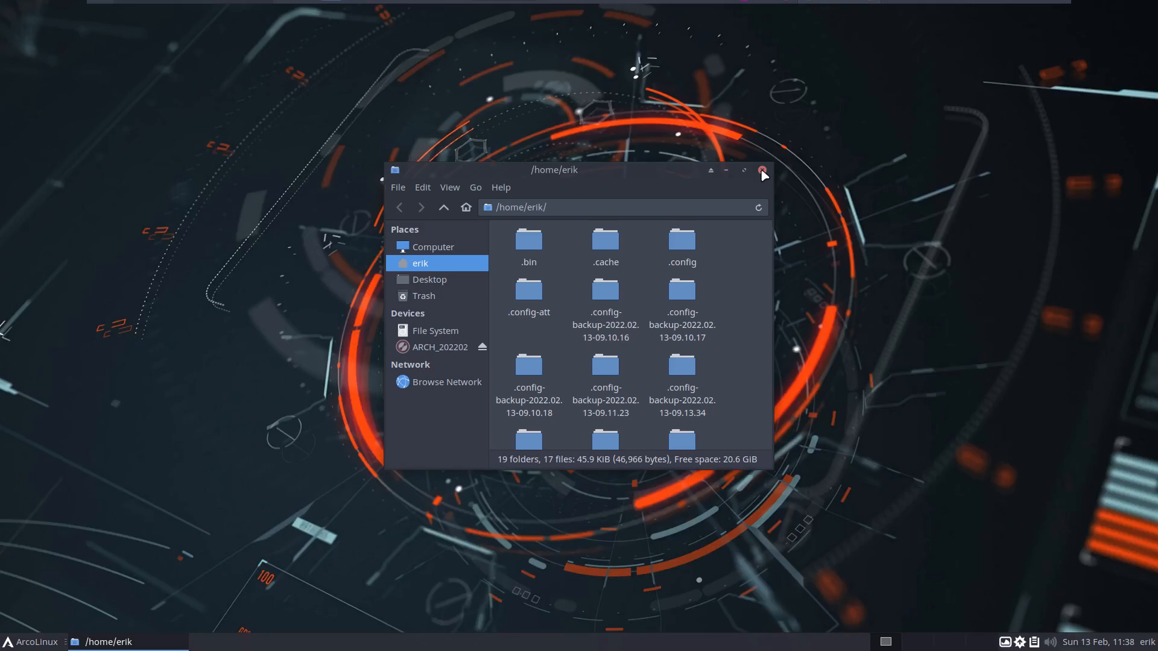
left_click(762, 170)
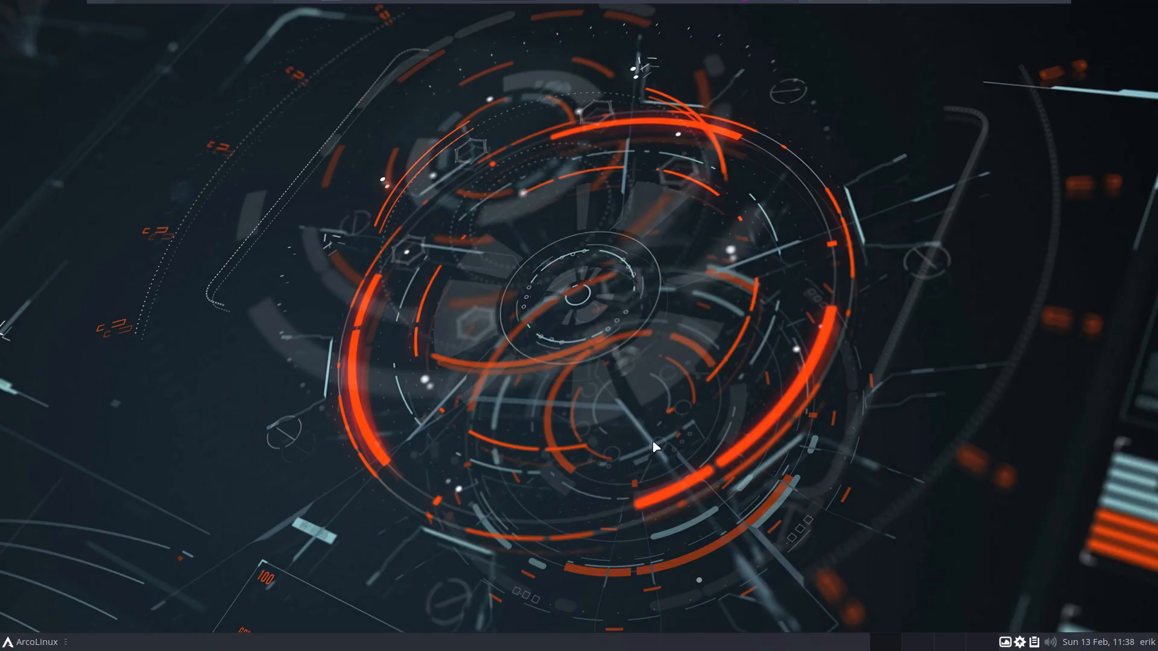
left_click(32, 641)
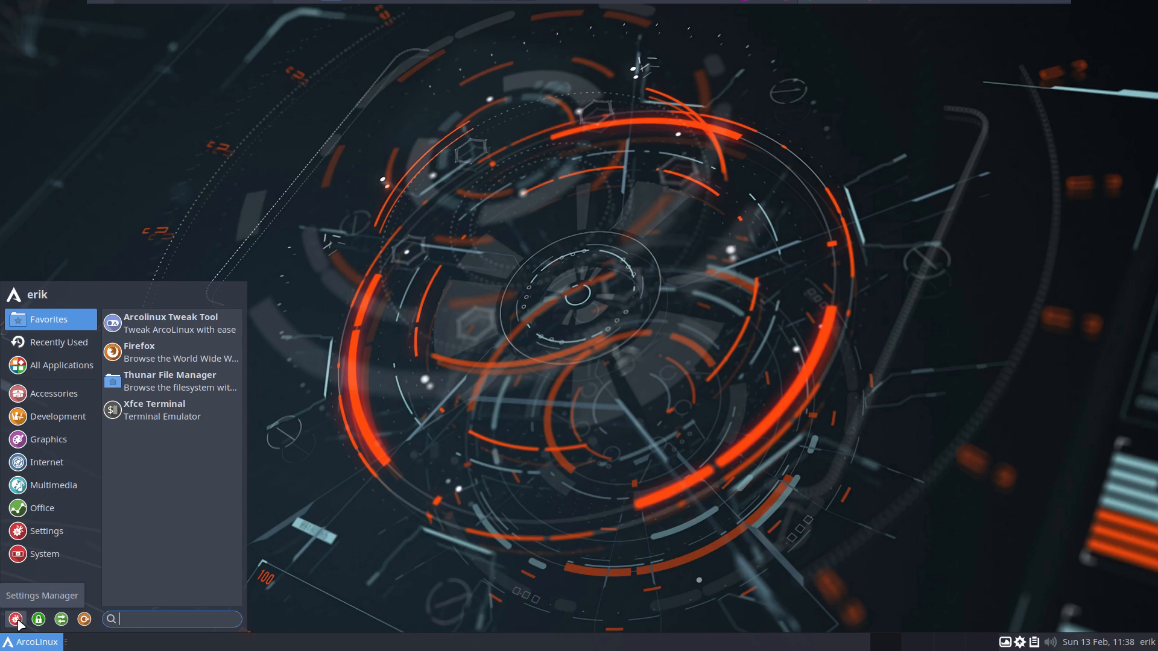
In Session and Startup, delete the saved Default session after checking the advanced options
type("ses")
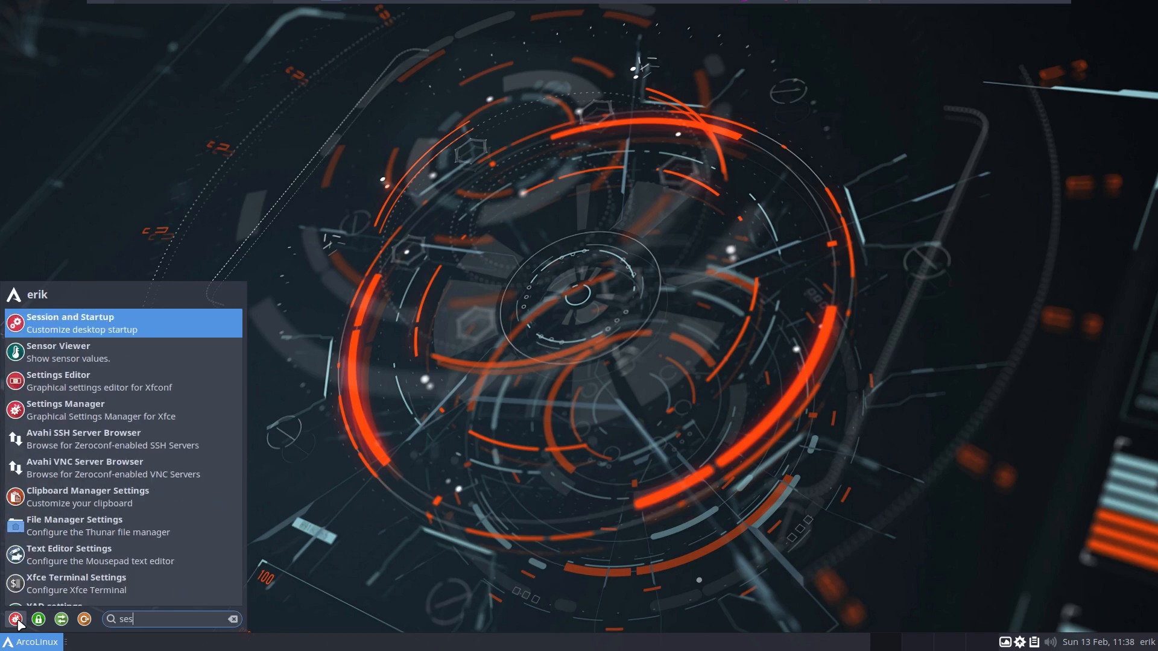
left_click(70, 323)
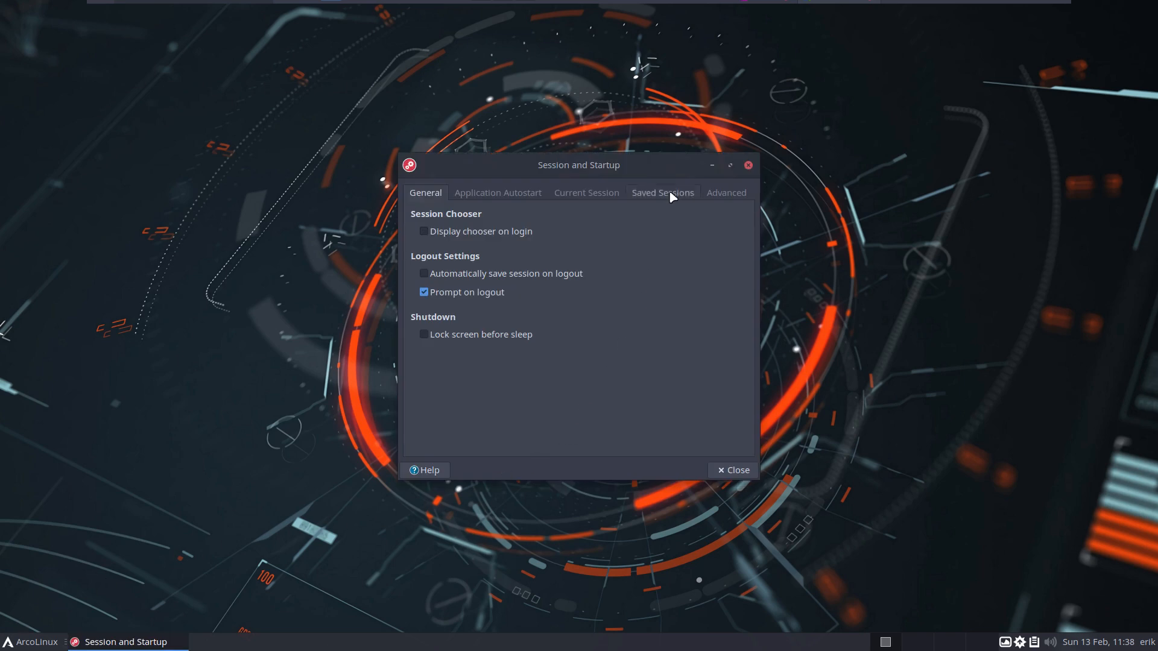
left_click(662, 193)
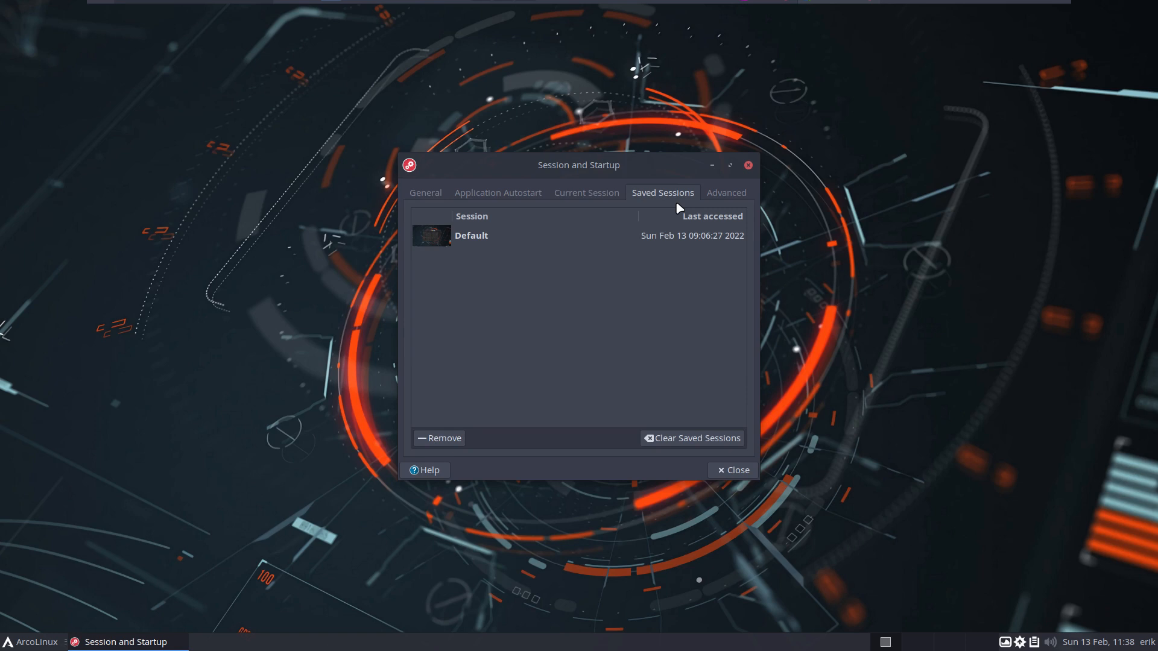
left_click(726, 193)
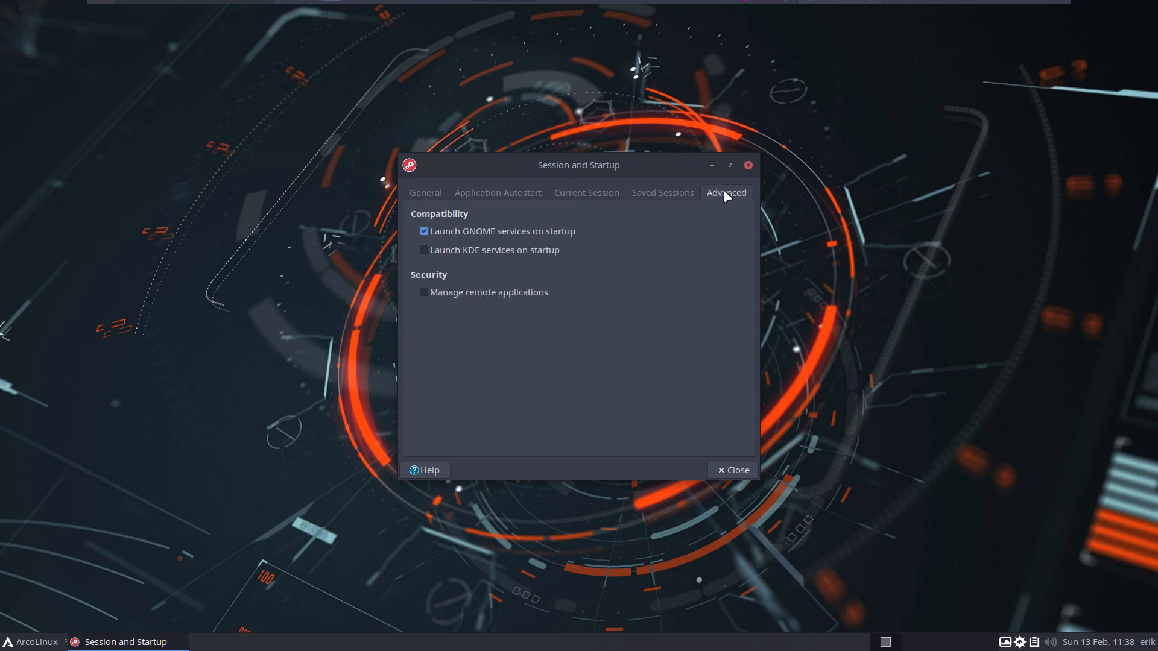
left_click(663, 193)
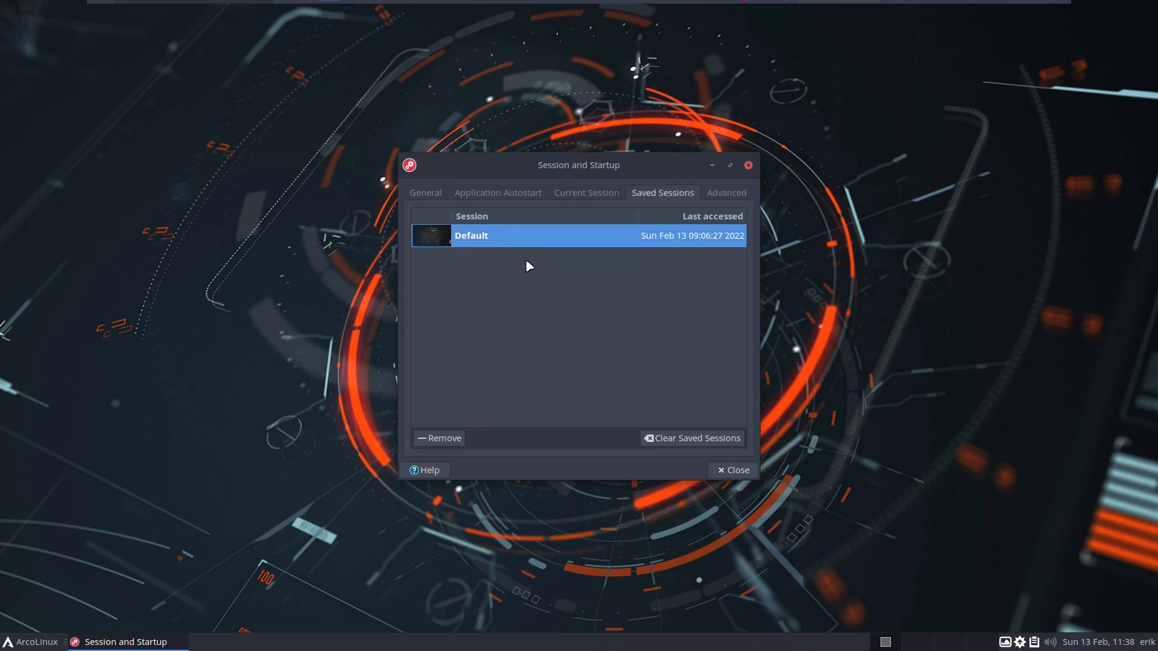
left_click(692, 438)
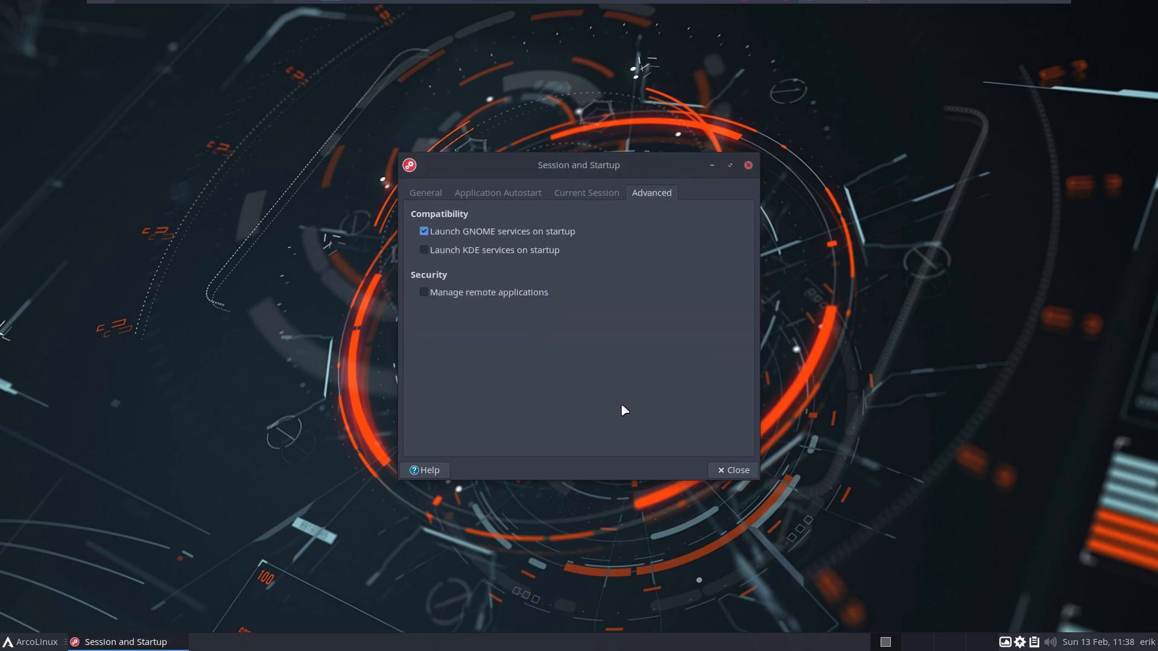
Review the Current Session programs and Application Autostart list, then close the settings
left_click(586, 193)
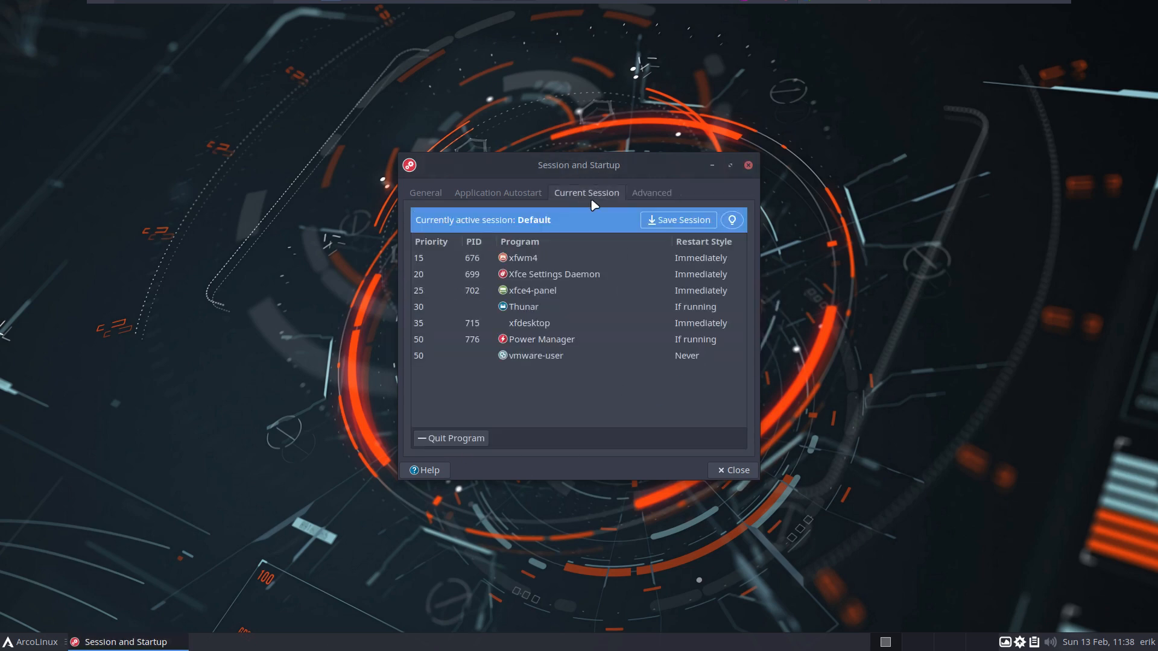
mouse_move(529, 361)
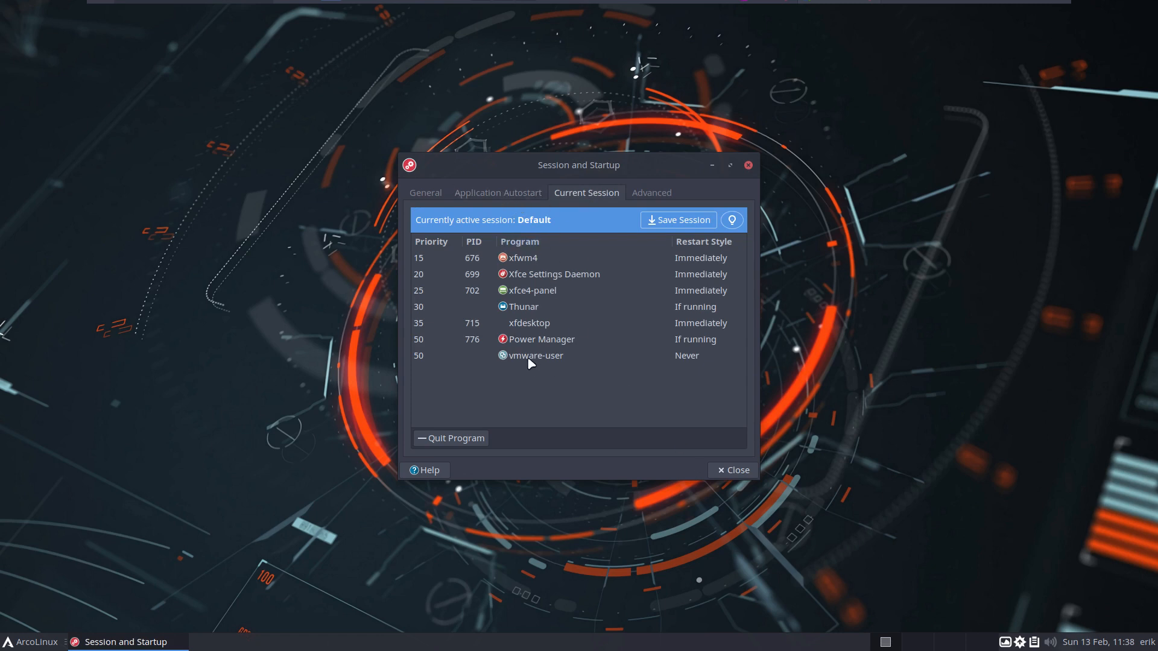
left_click(497, 193)
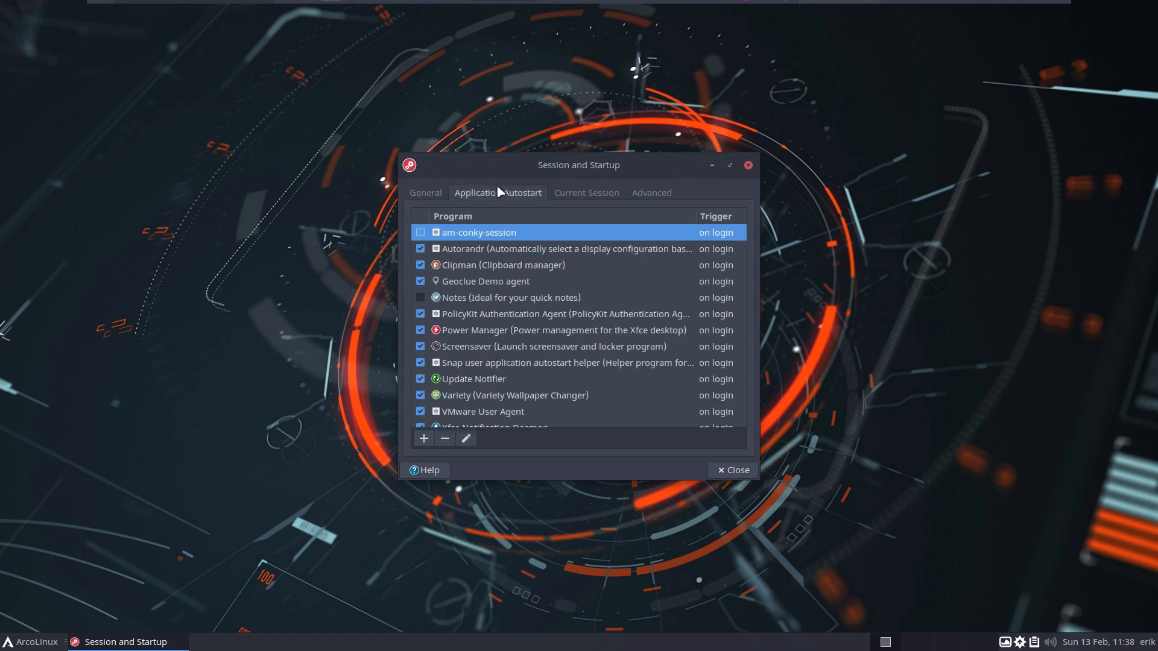
left_click(425, 193)
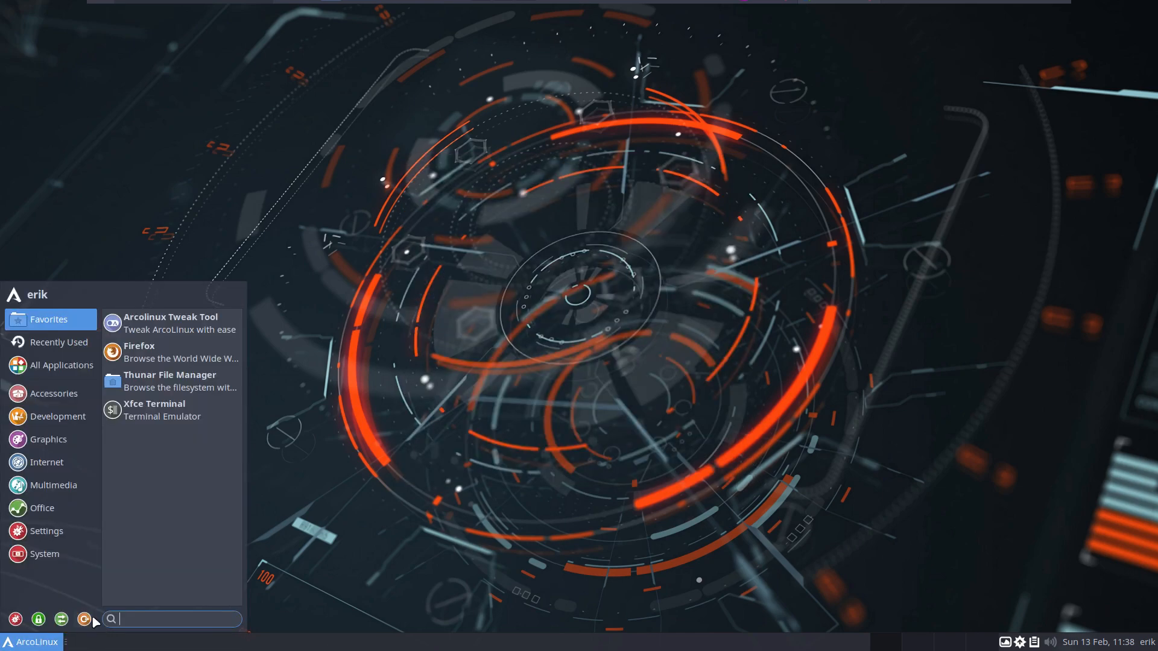
Restart the guest from the Xfce logout dialog with session saving off
left_click(84, 619)
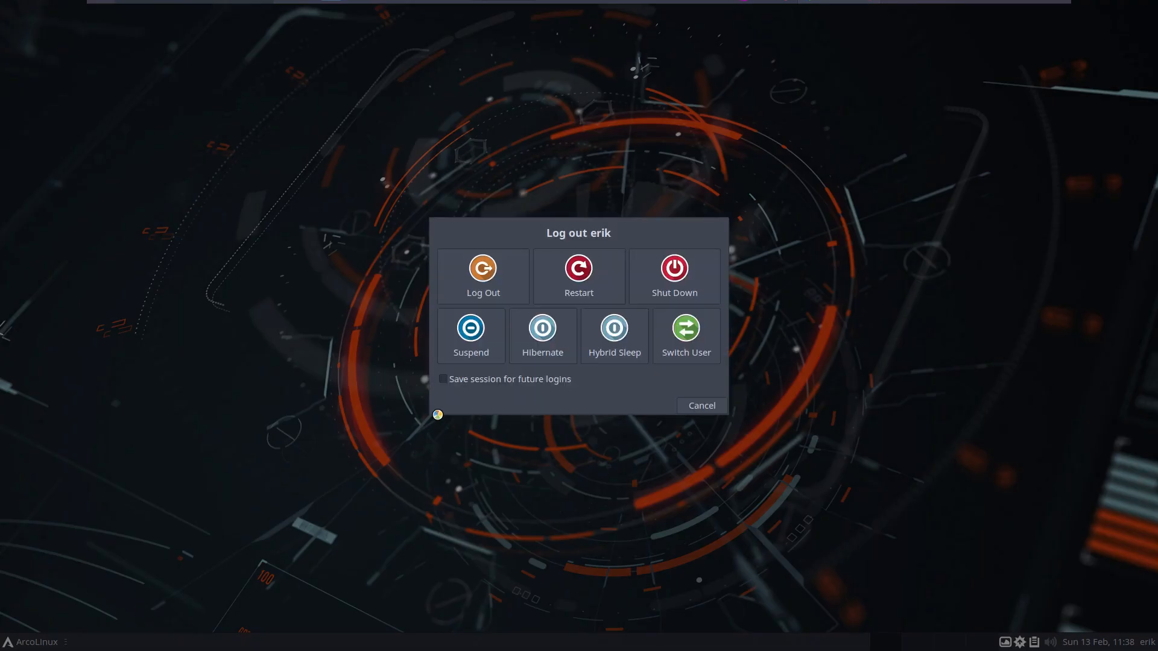
mouse_move(563, 386)
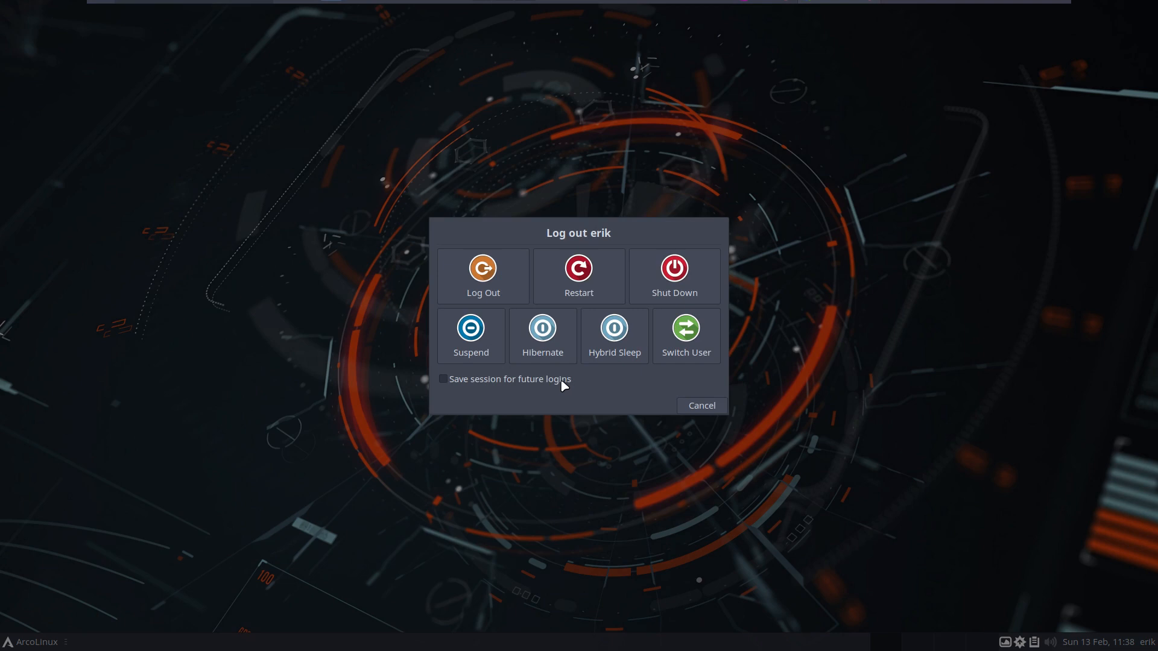
mouse_move(556, 374)
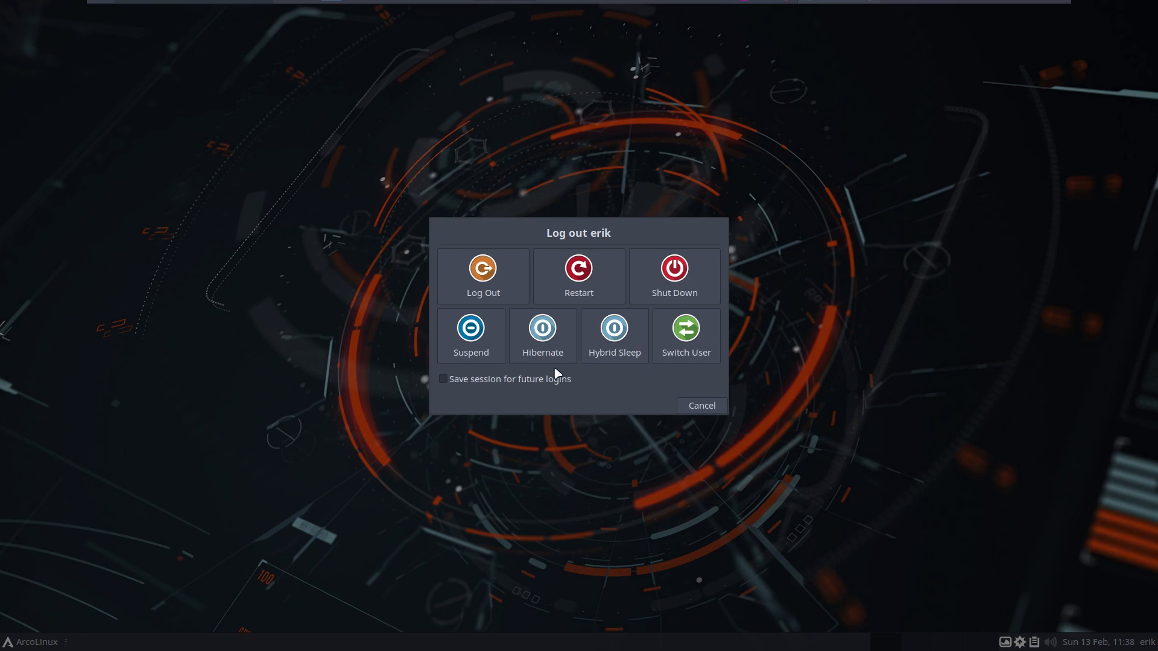
left_click(700, 405)
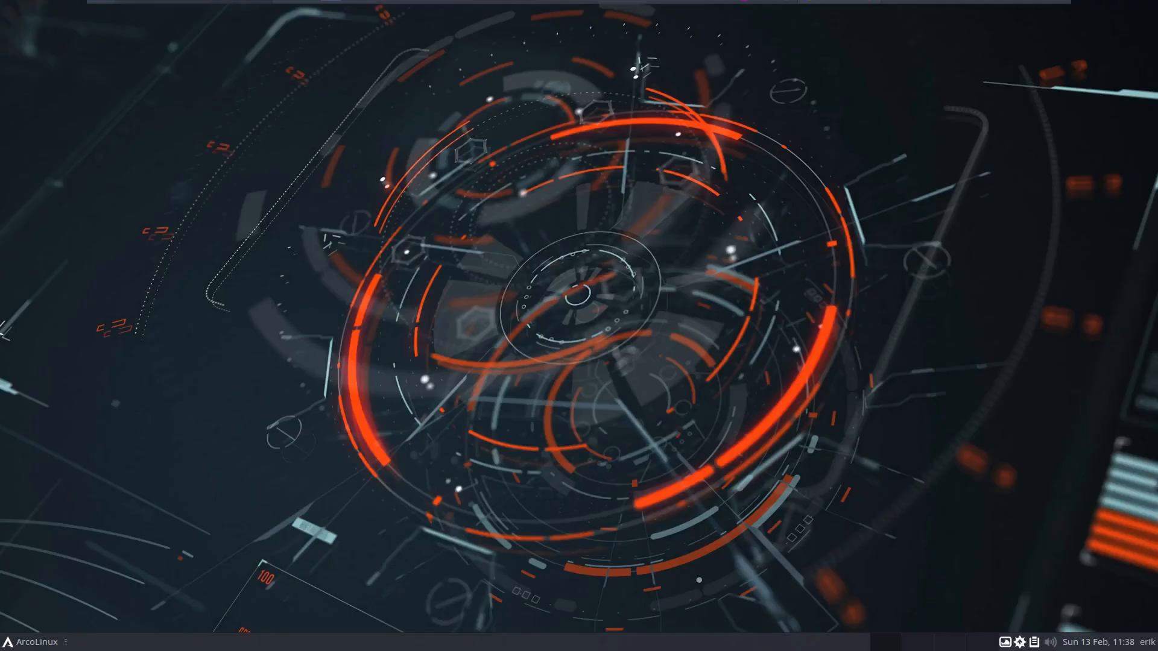
mouse_move(481, 283)
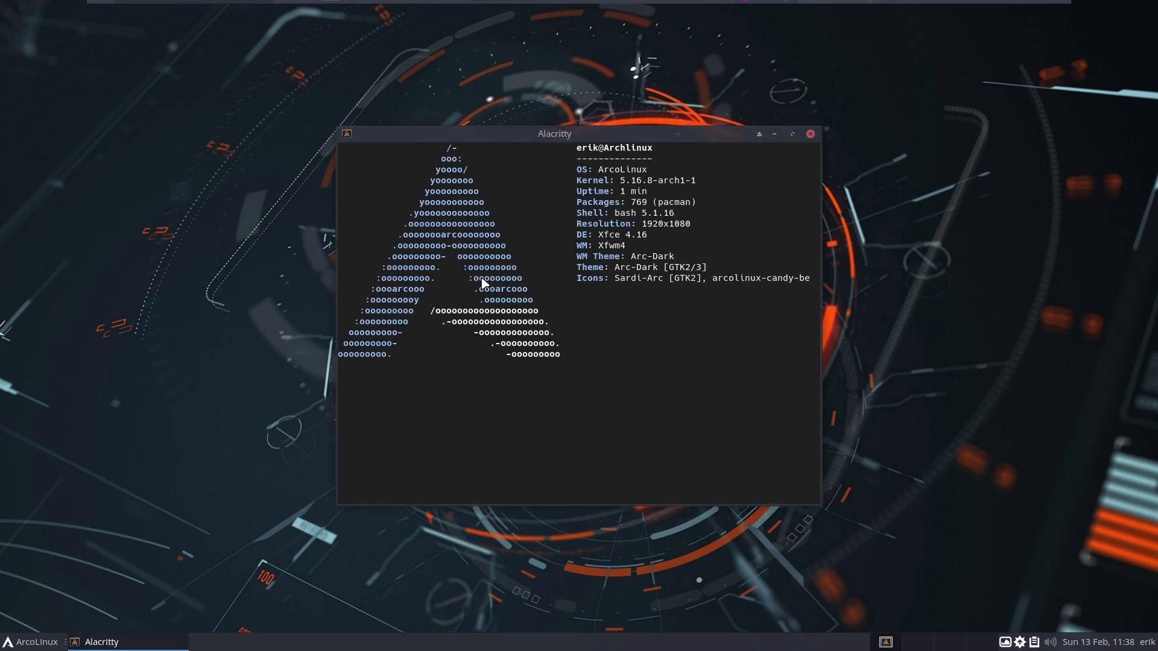
Run duf in Alacritty to list the btrfs subvolume mounts, with Thunar at the file system root
type("duf")
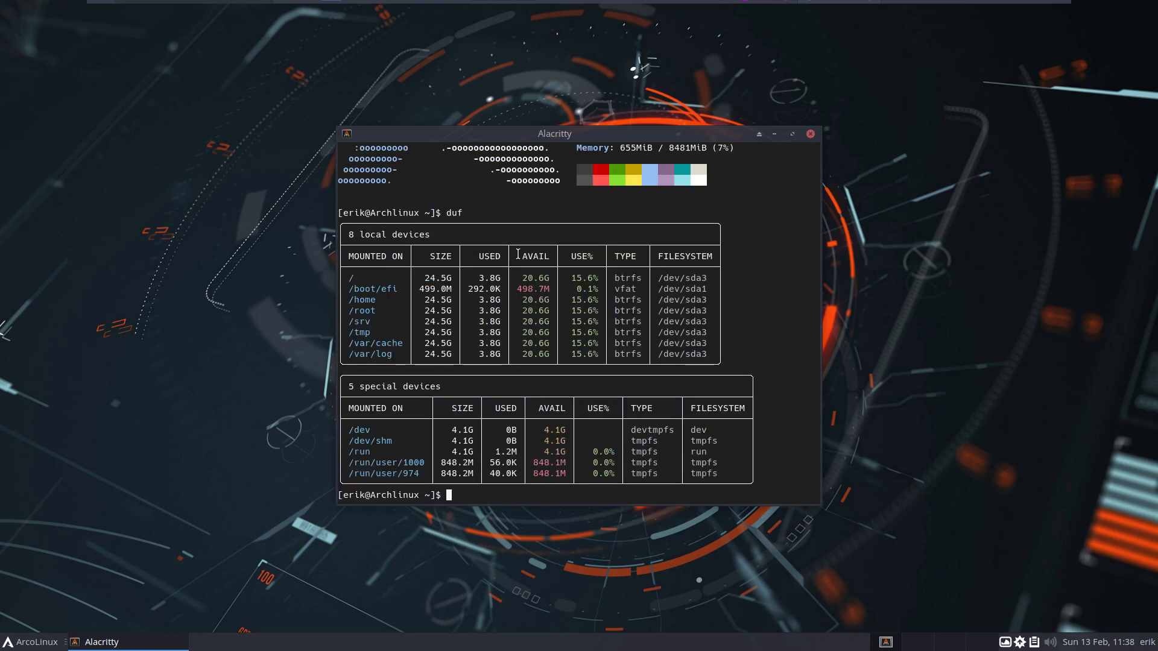
left_click_drag(553, 134, 825, 62)
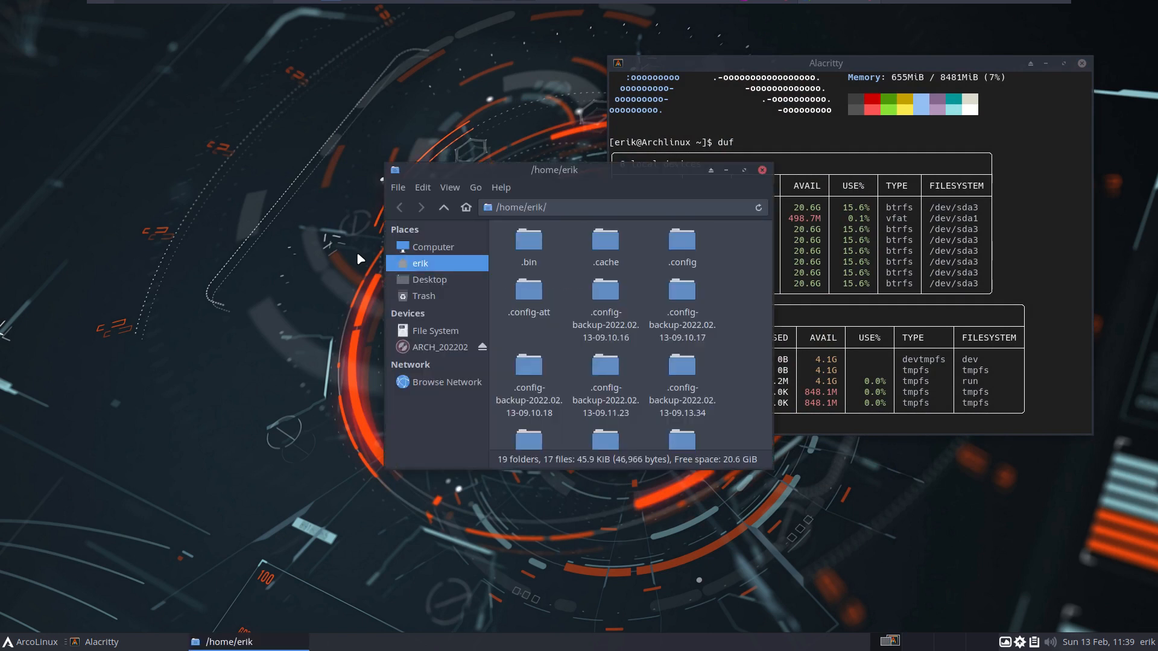
left_click(435, 331)
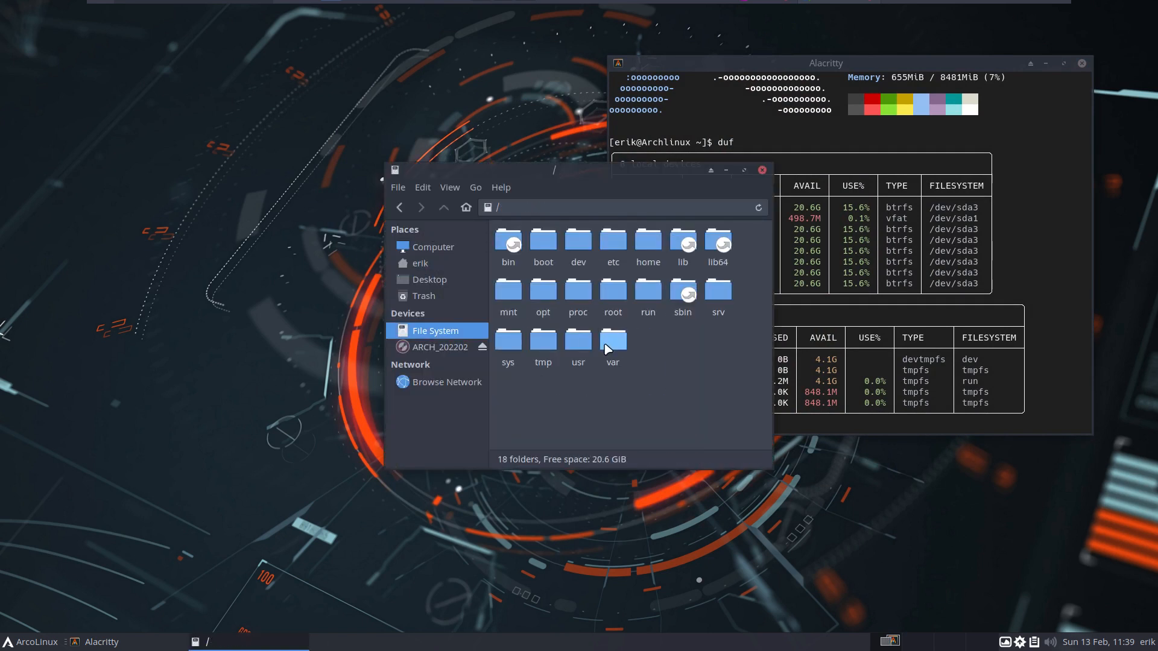
mouse_move(528, 282)
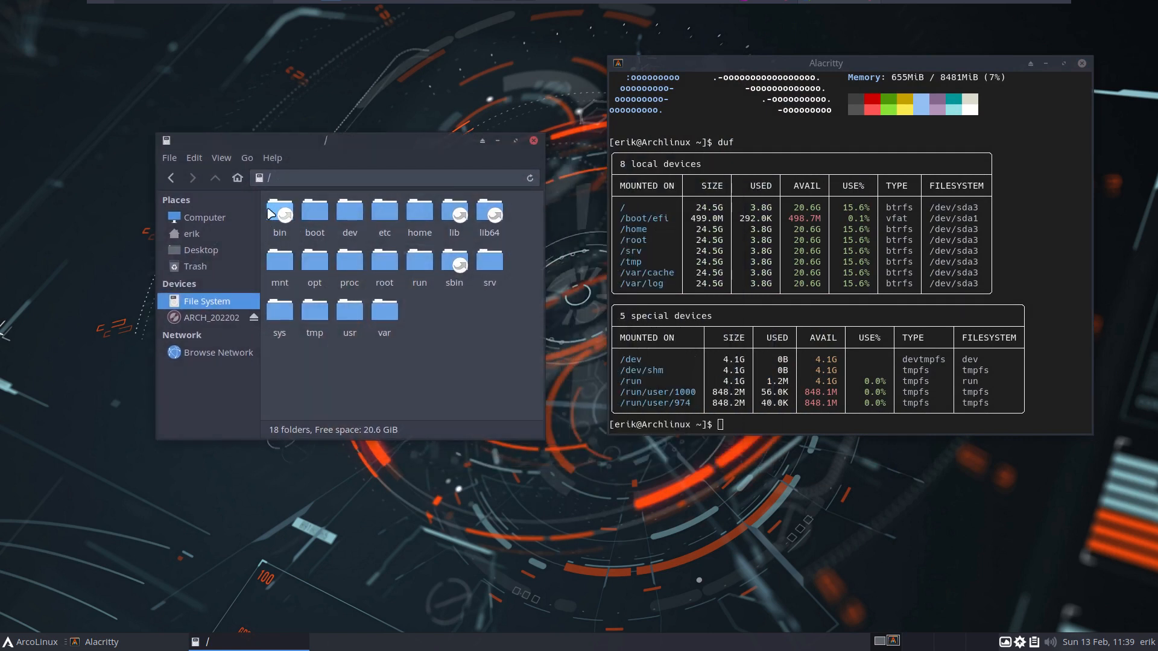
mouse_move(392, 357)
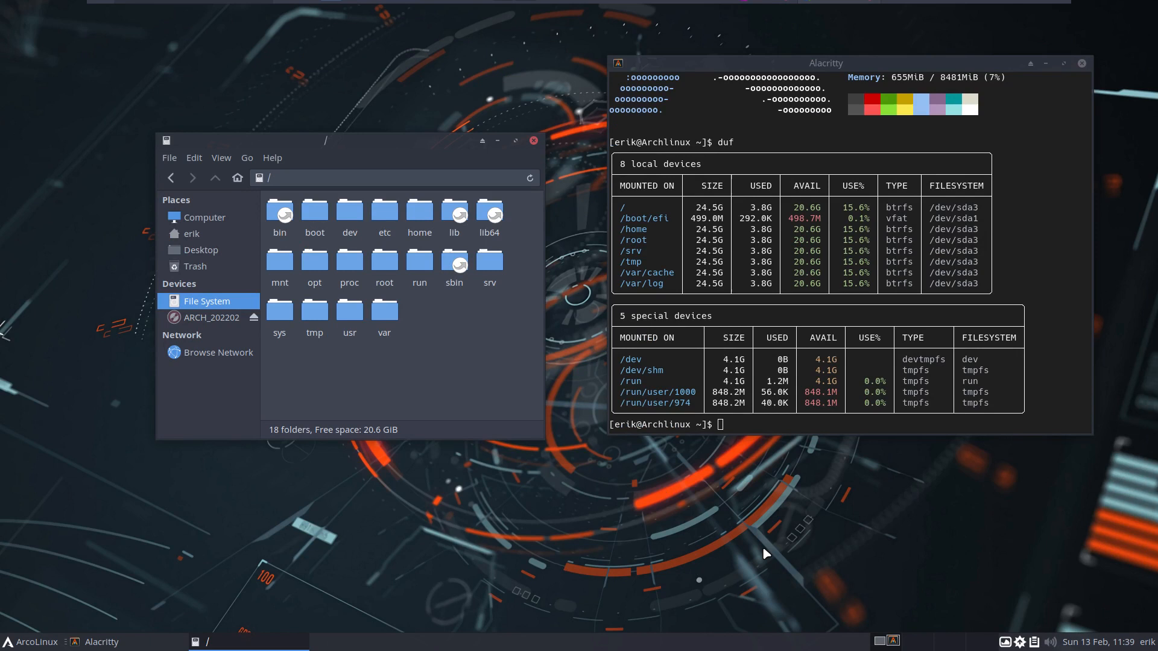
double_click(631, 262)
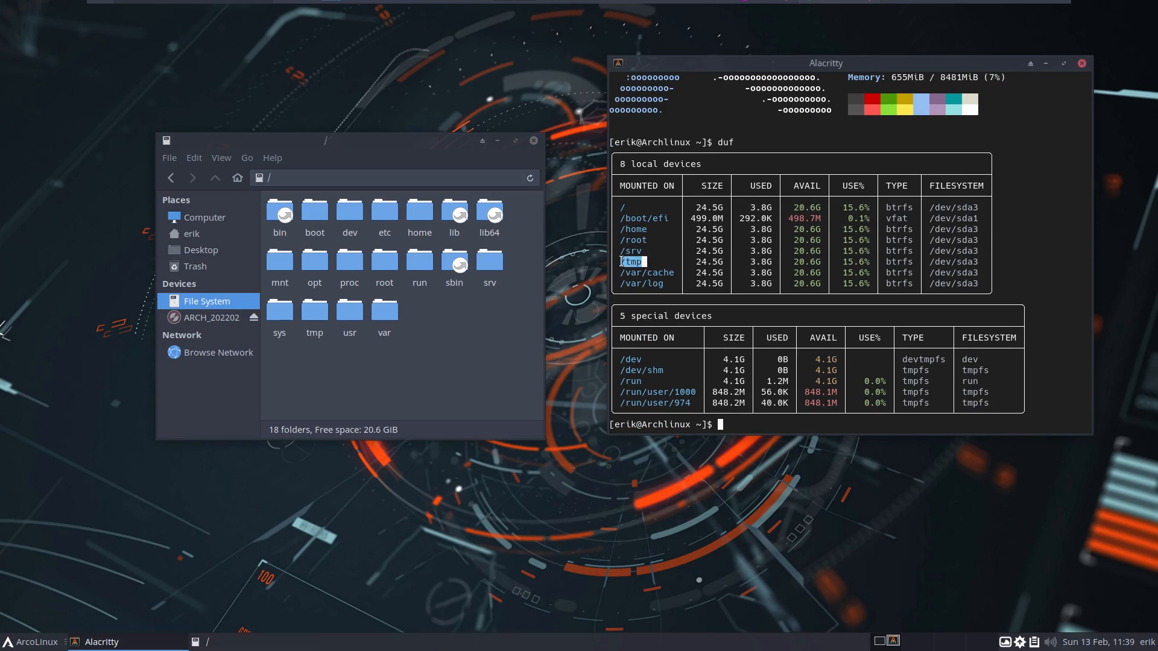
mouse_move(626, 282)
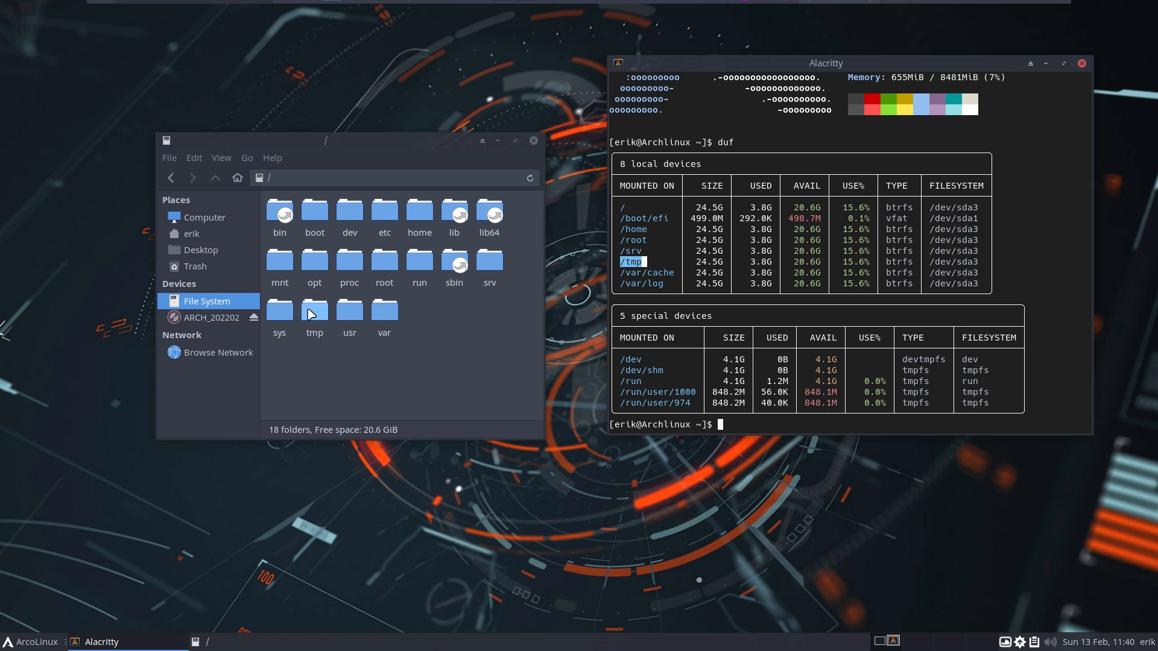
Browse Thunar into /var/cache/pacman/pkg, the package cache of 1536 files totalling 1.2 GiB
left_click(313, 309)
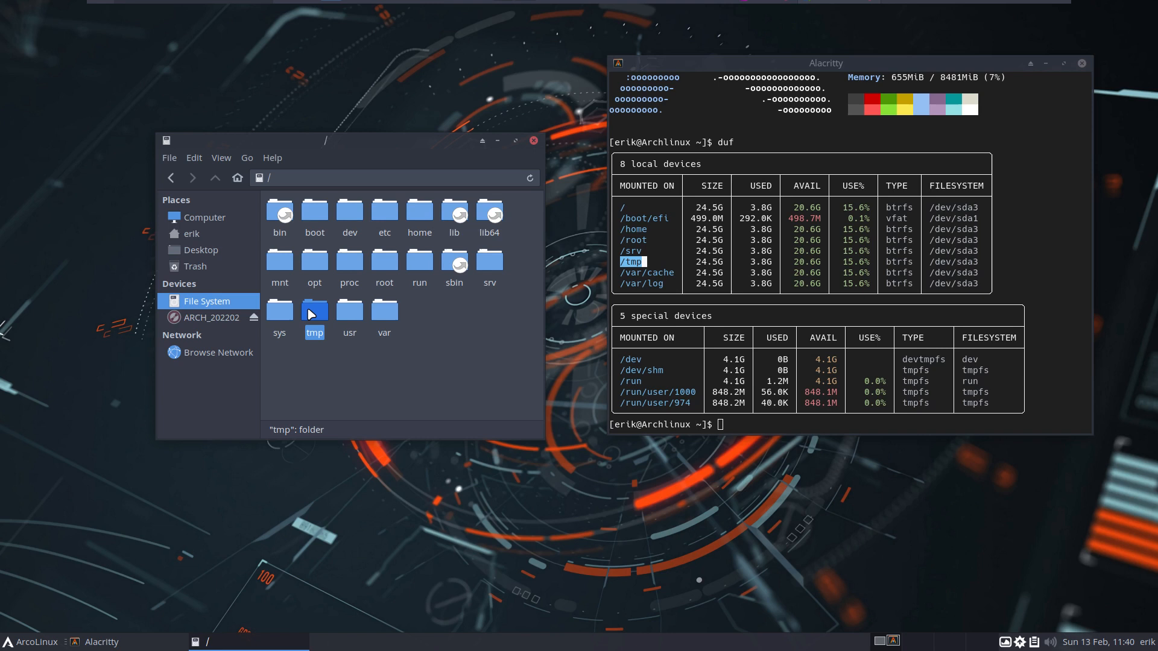
double_click(383, 310)
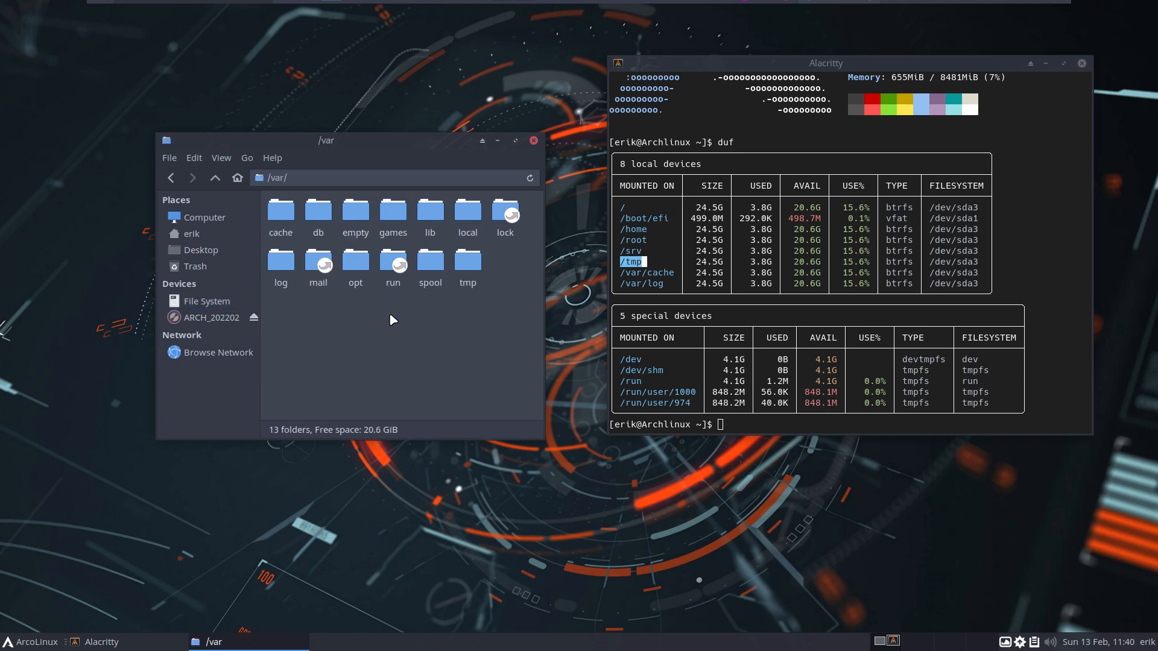
double_click(281, 210)
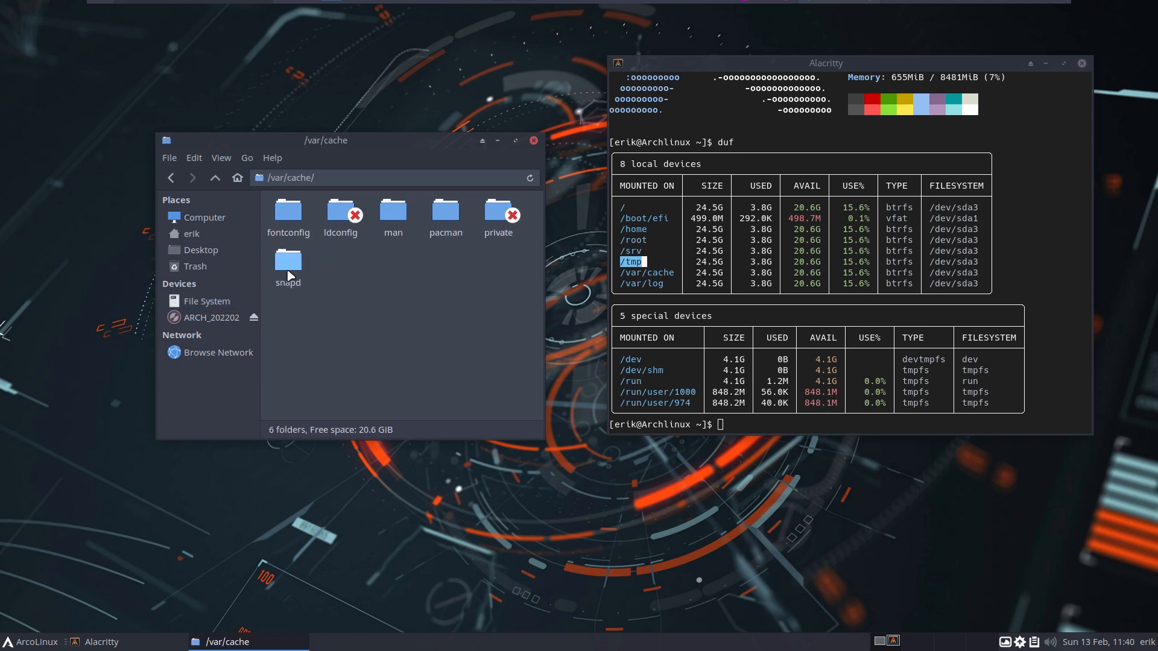
mouse_move(331, 274)
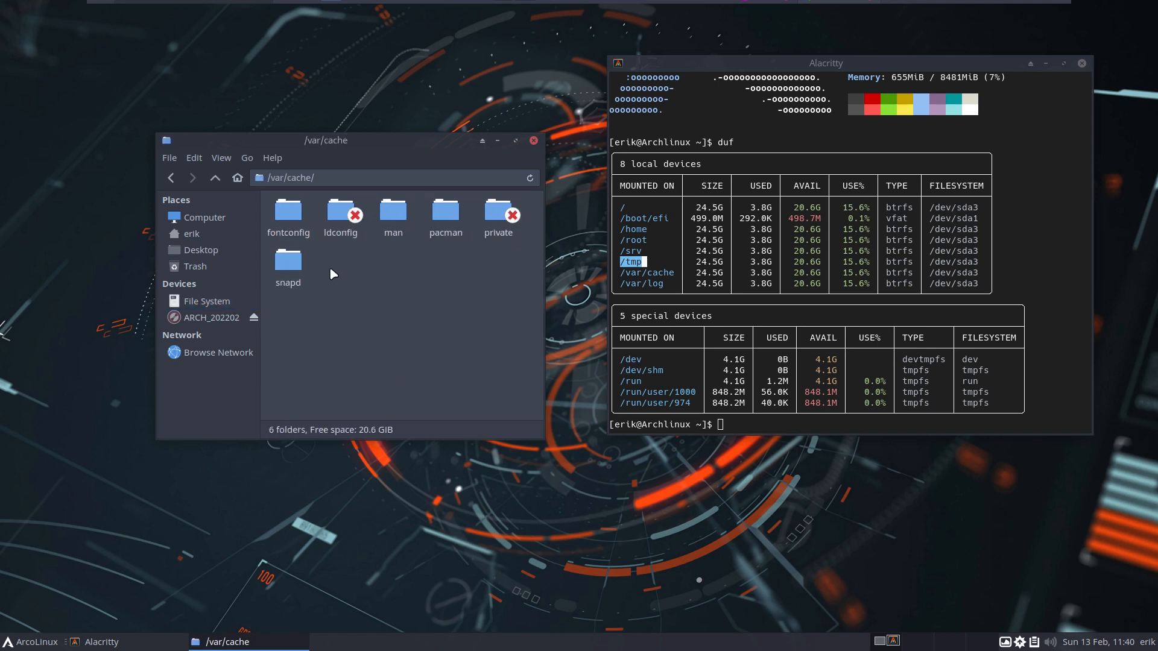
double_click(447, 212)
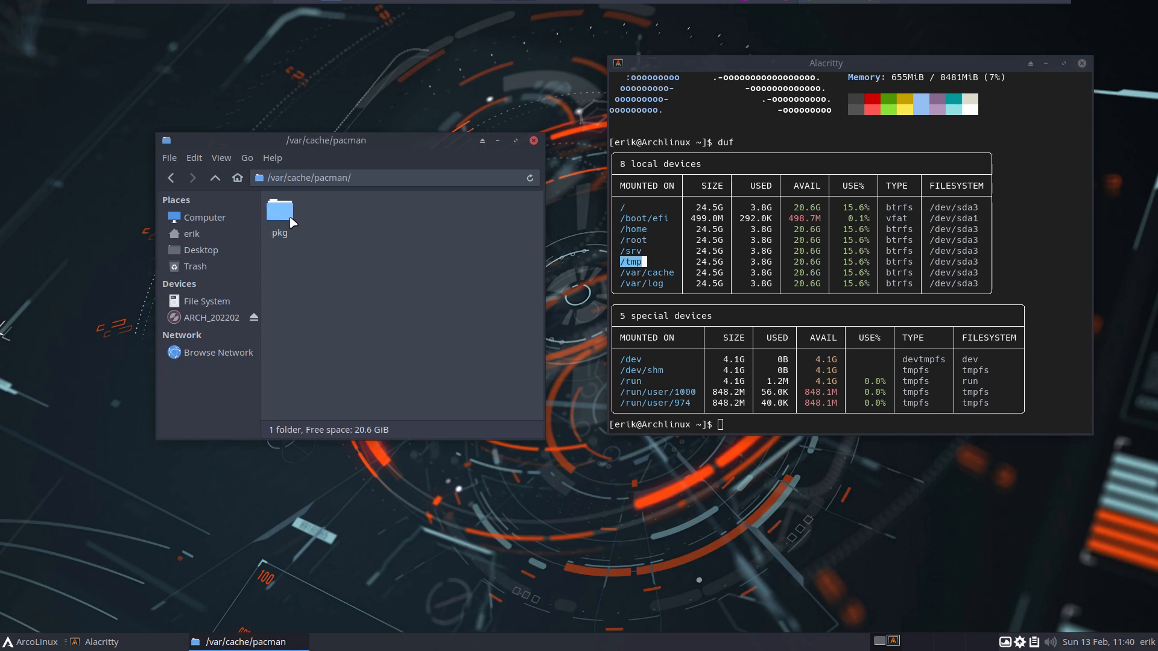
double_click(279, 210)
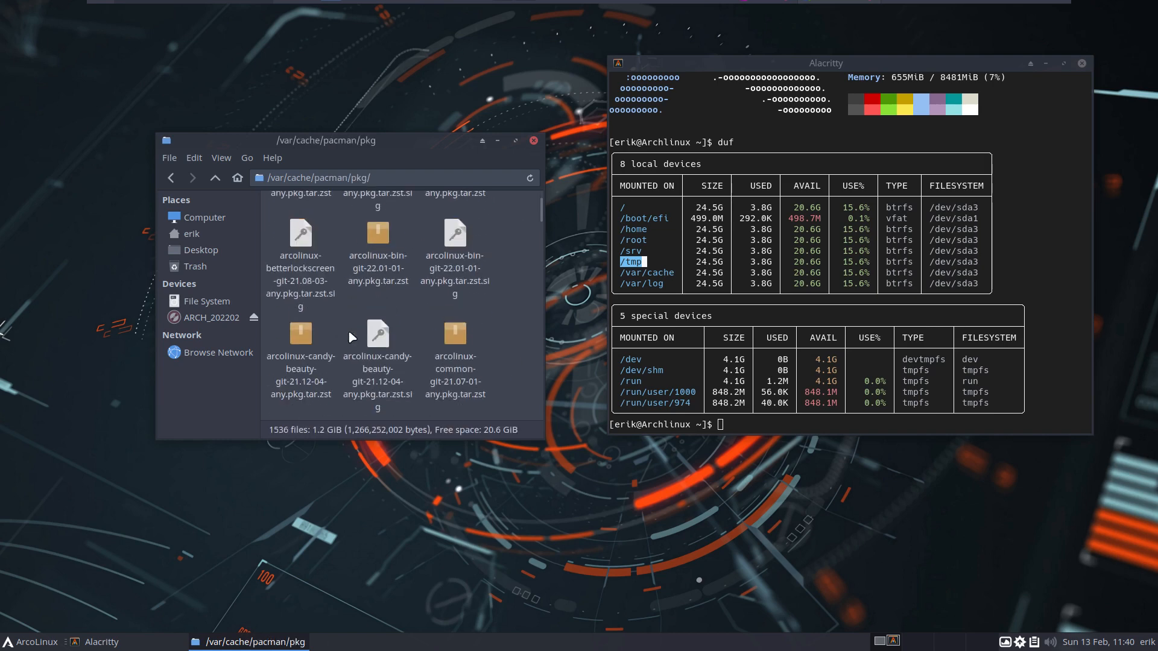
scroll("down", 3)
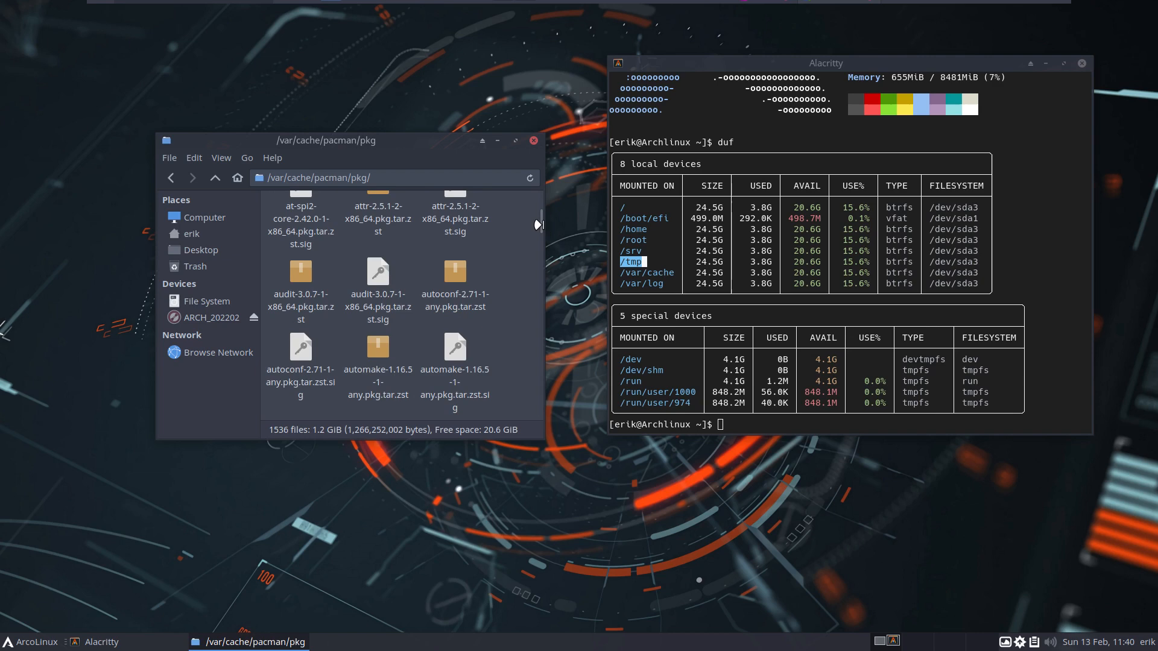
scroll("down", 3)
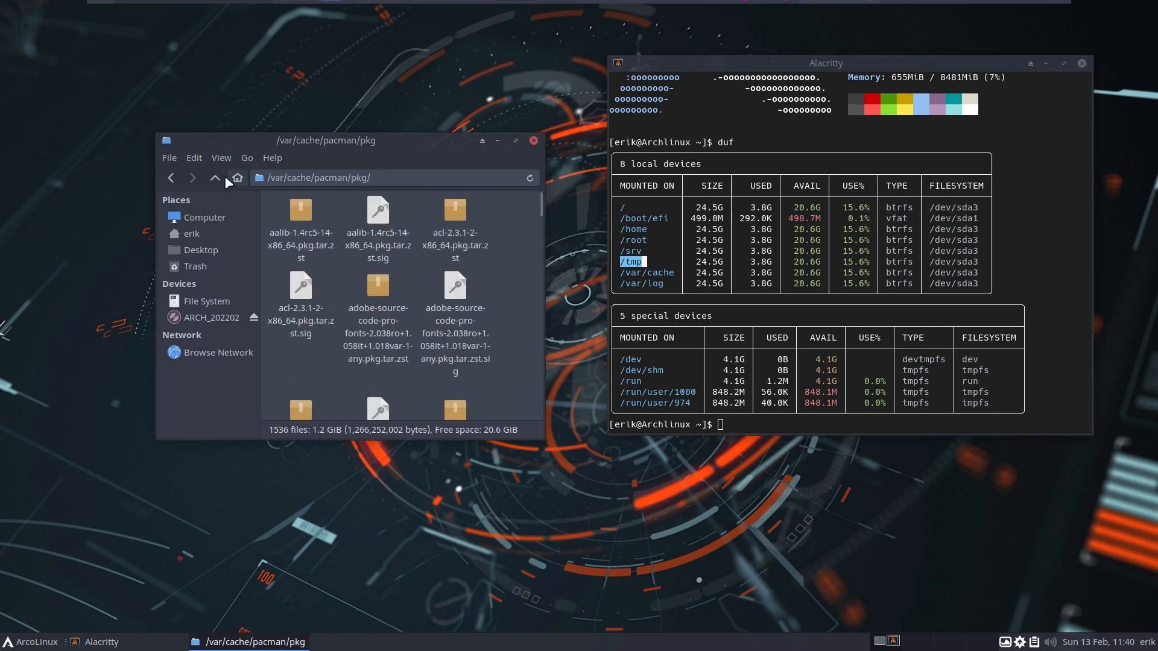
Return to /var/cache showing its six subfolders with nothing selected
left_click(214, 179)
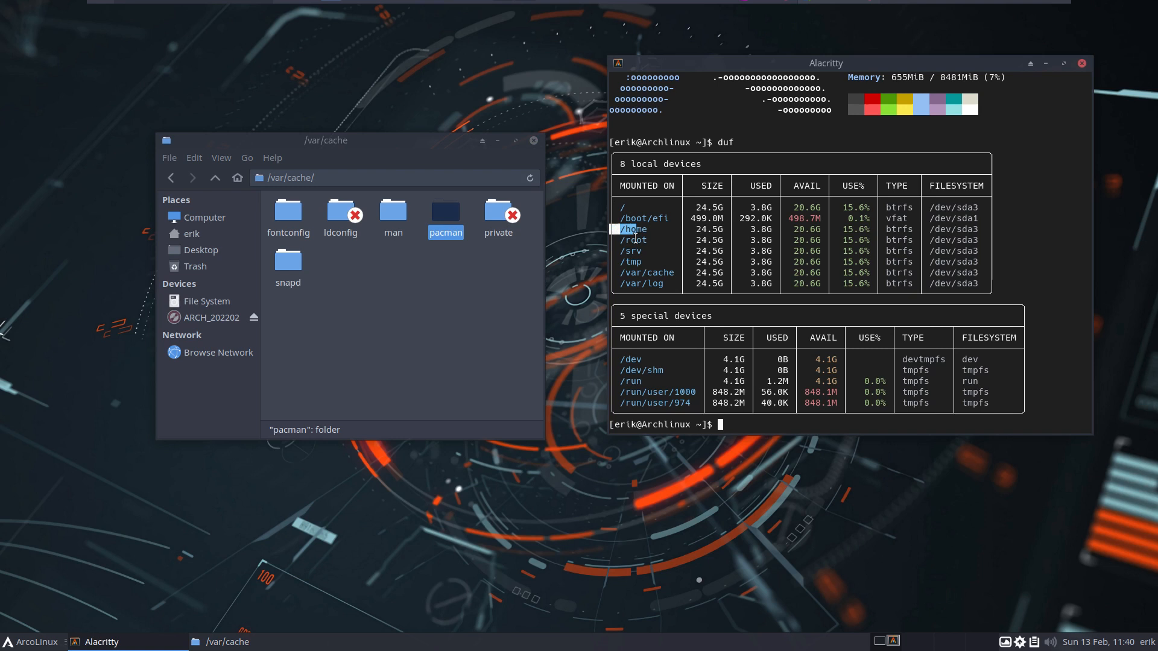
left_click(429, 278)
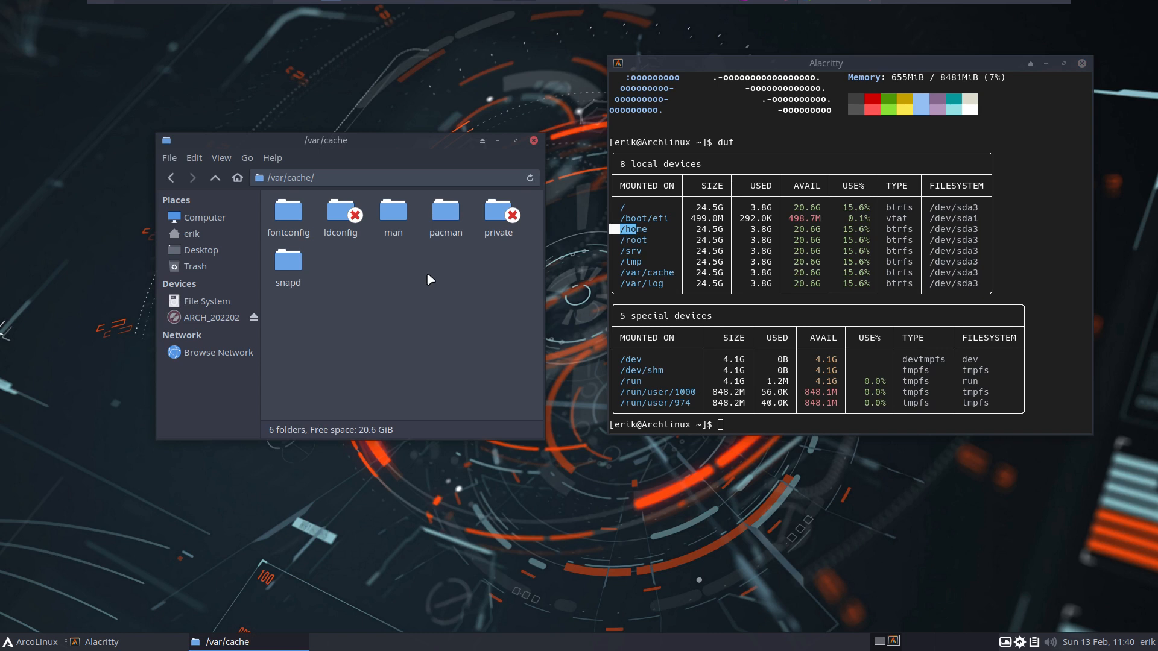
mouse_move(430, 392)
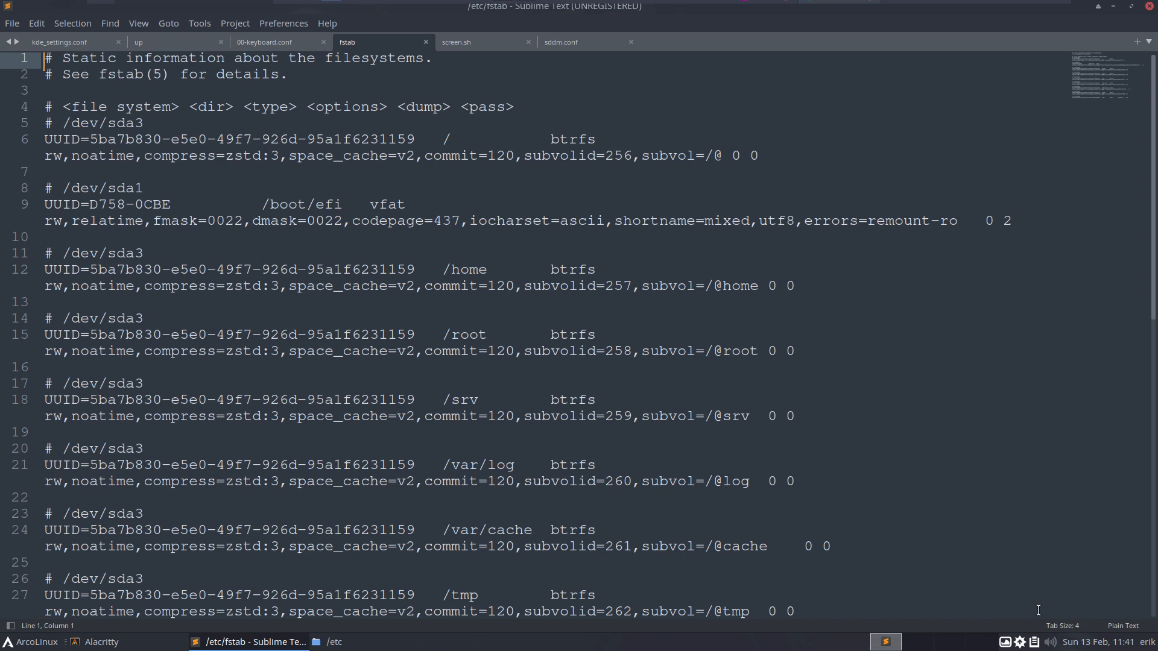
Show /etc/fstab in Sublime Text unwrapped and mark the root /dev/sda3 subvolume entry
left_click(1123, 626)
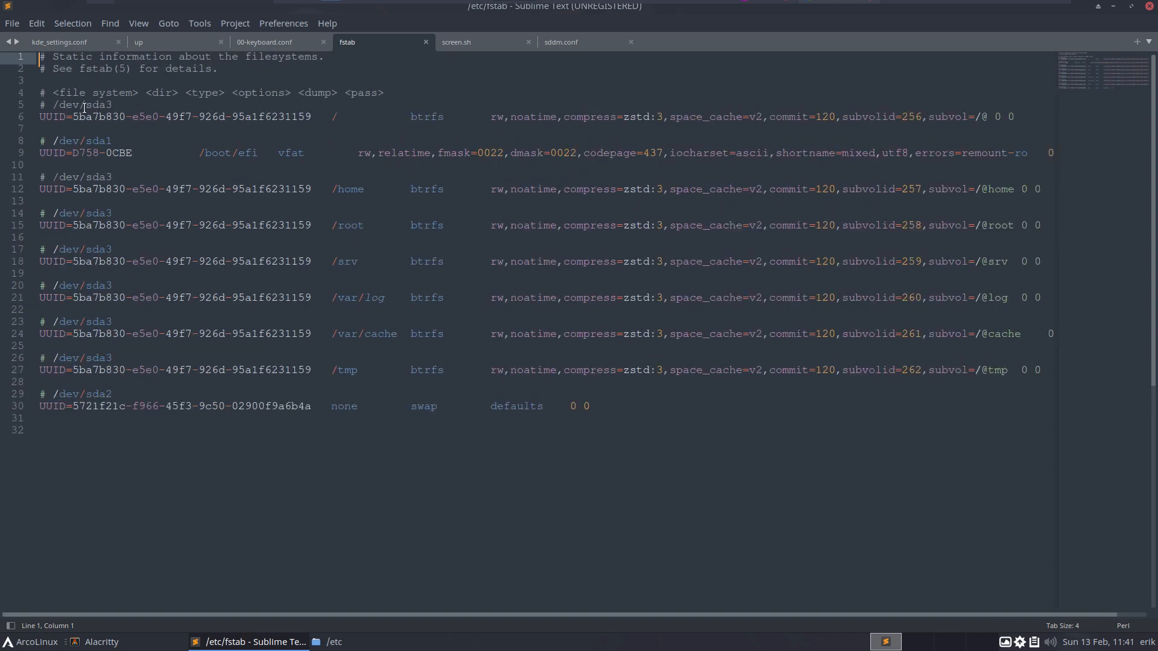
left_click(112, 105)
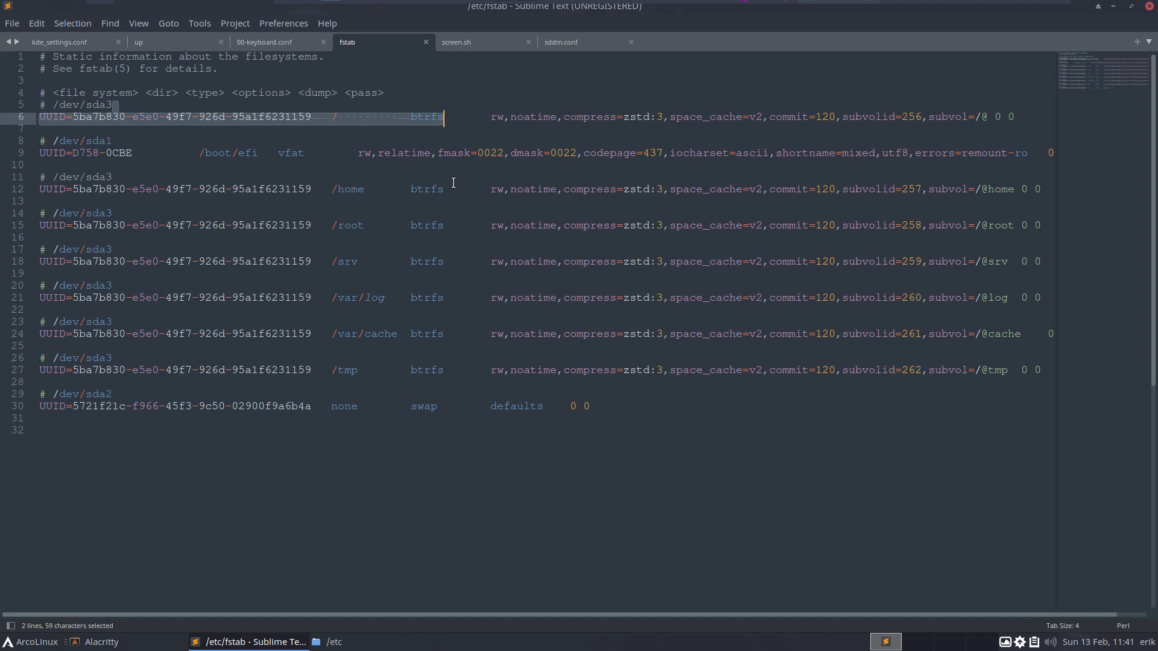
mouse_move(157, 145)
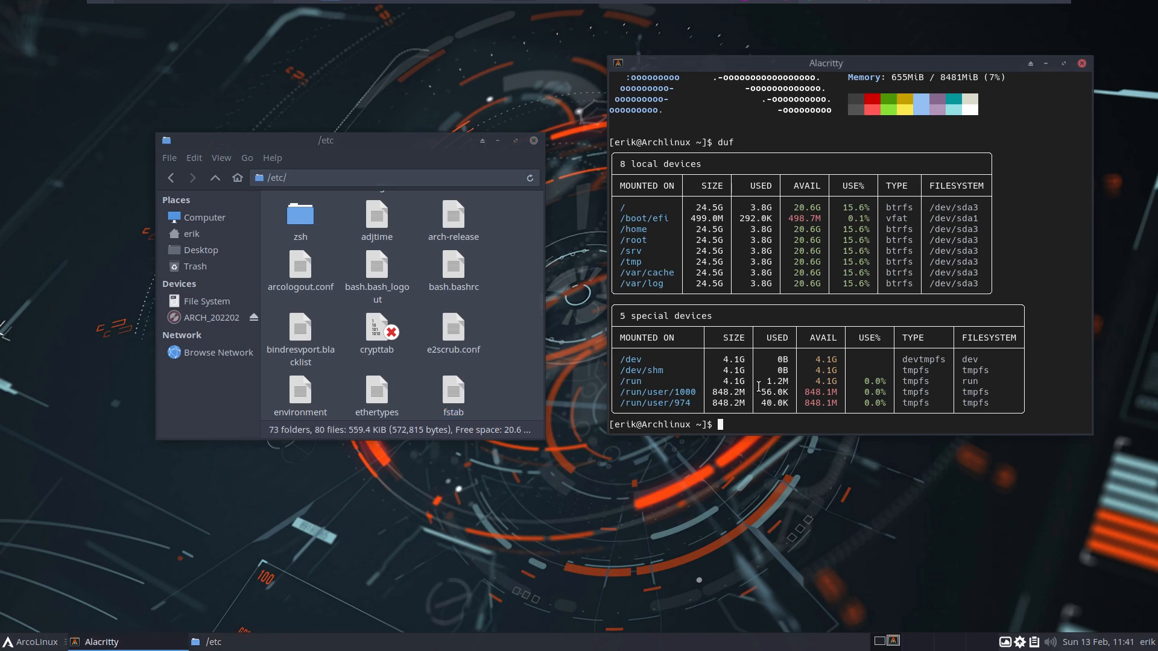
Install btop with pacman and run it in a maximized Alacritty window
type("sudo pacman -S btop")
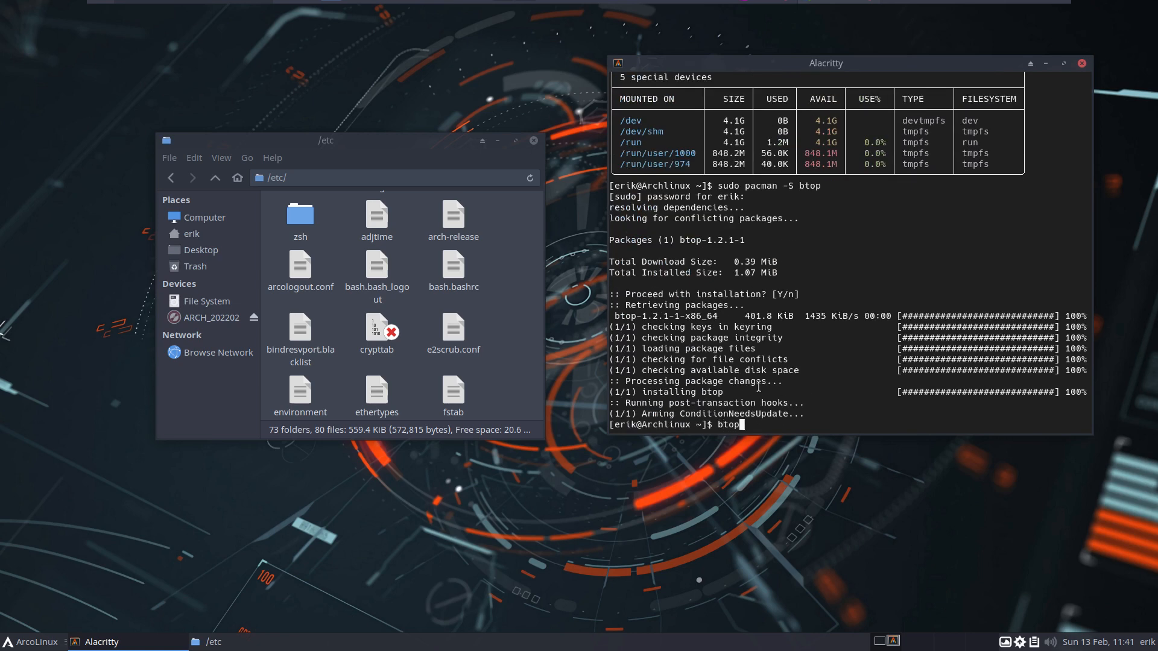
key("Return")
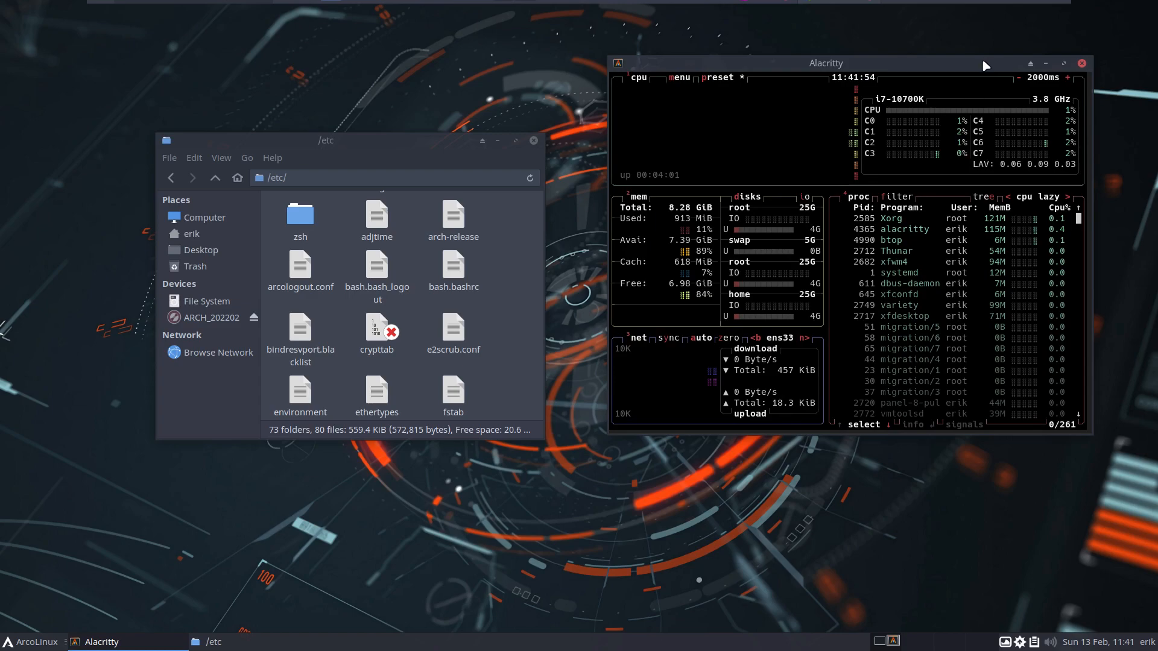
left_click(1064, 62)
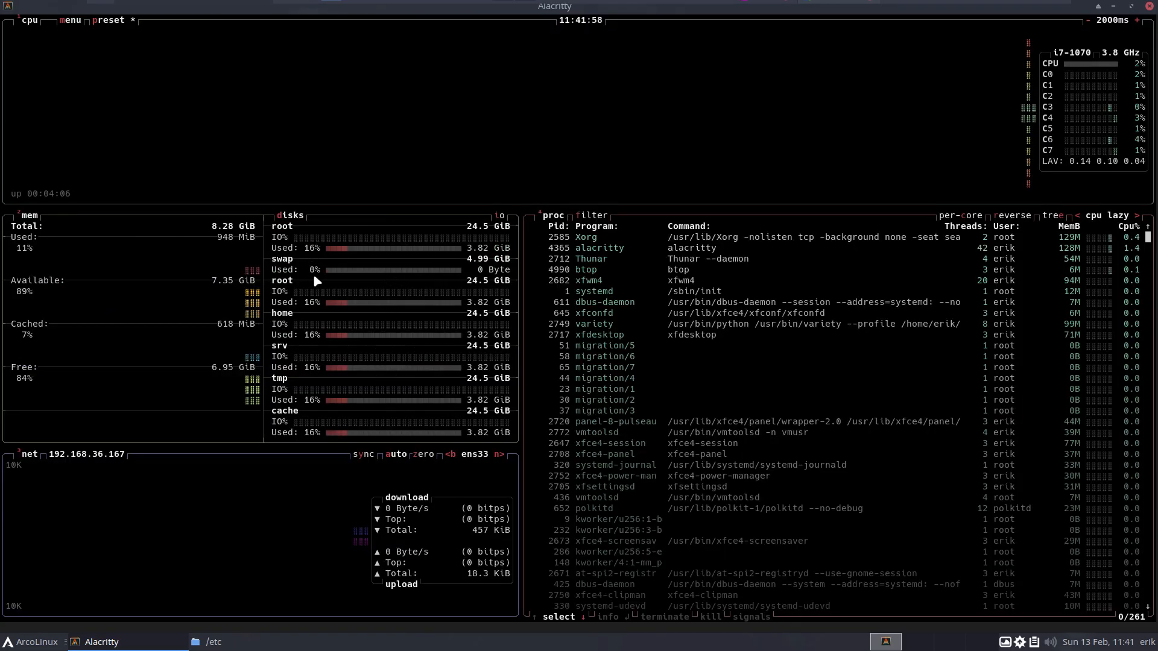
mouse_move(327, 432)
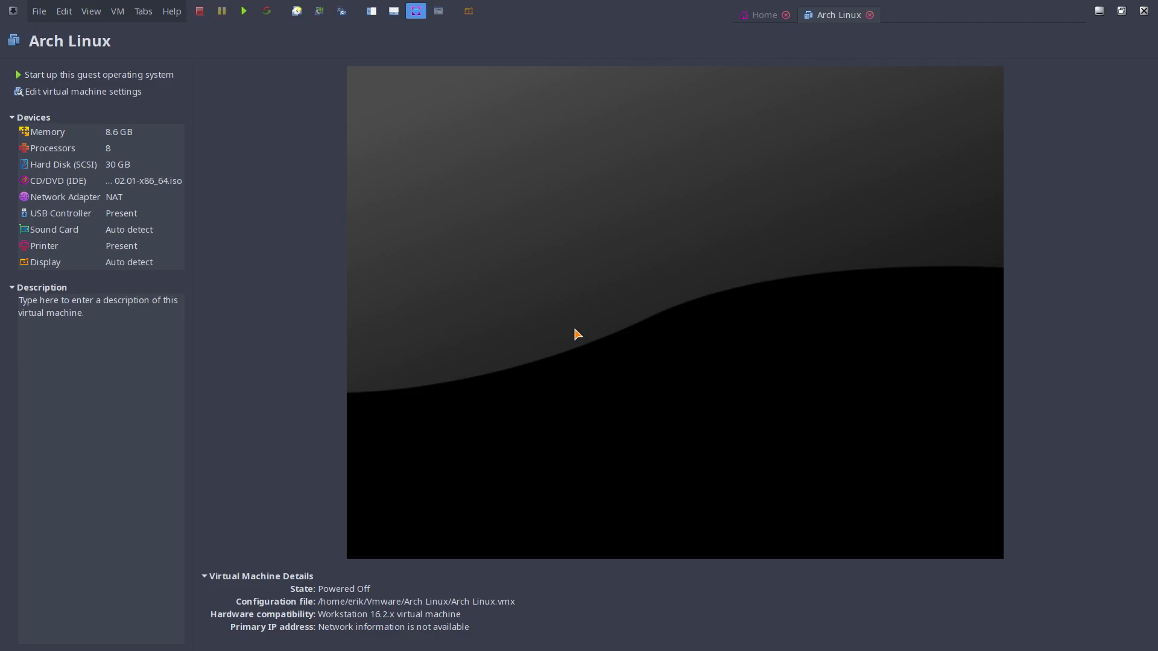
Lower the VM's memory to exactly 1024 MB in the hardware settings and save
left_click(80, 132)
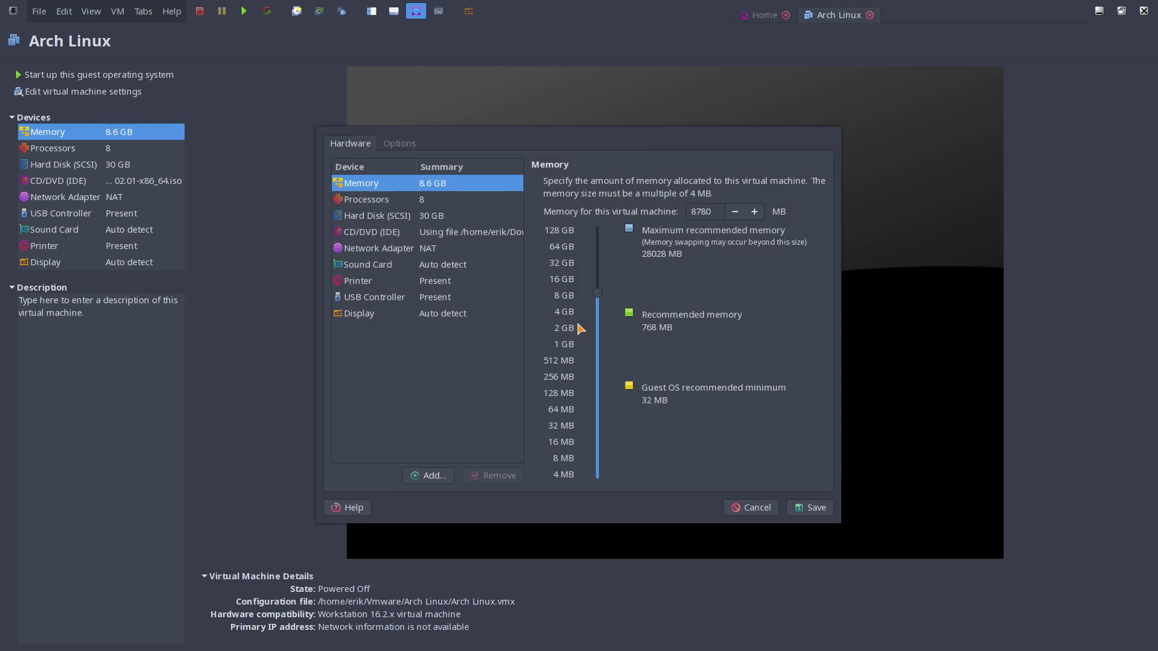
left_click_drag(597, 293, 597, 341)
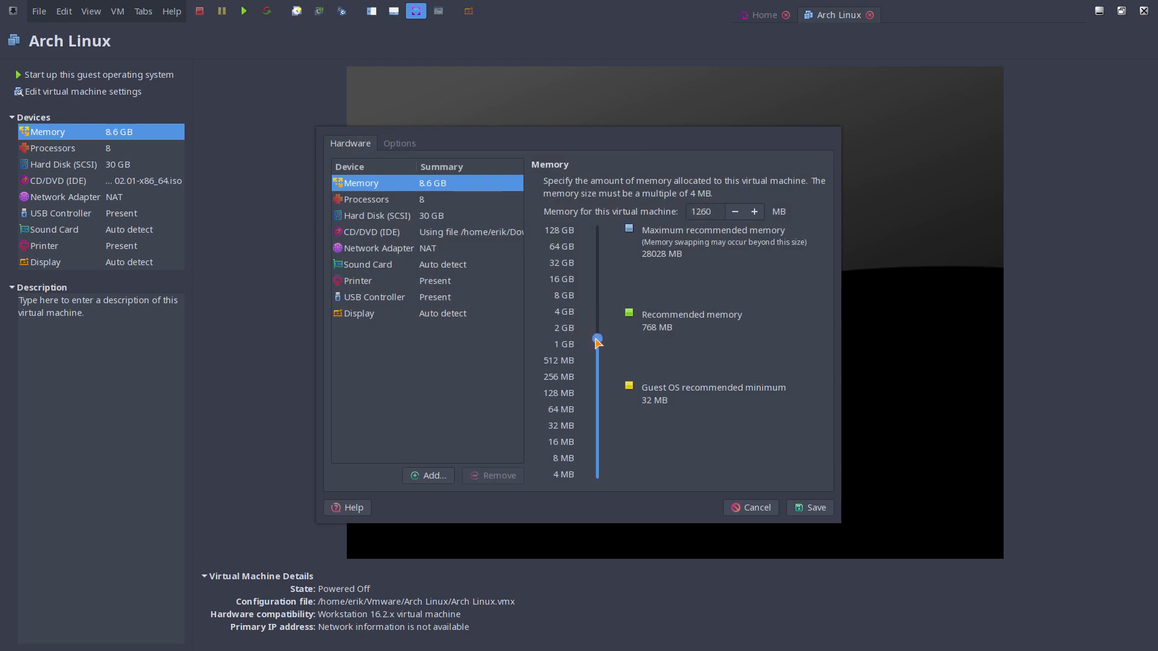
left_click_drag(597, 341, 597, 346)
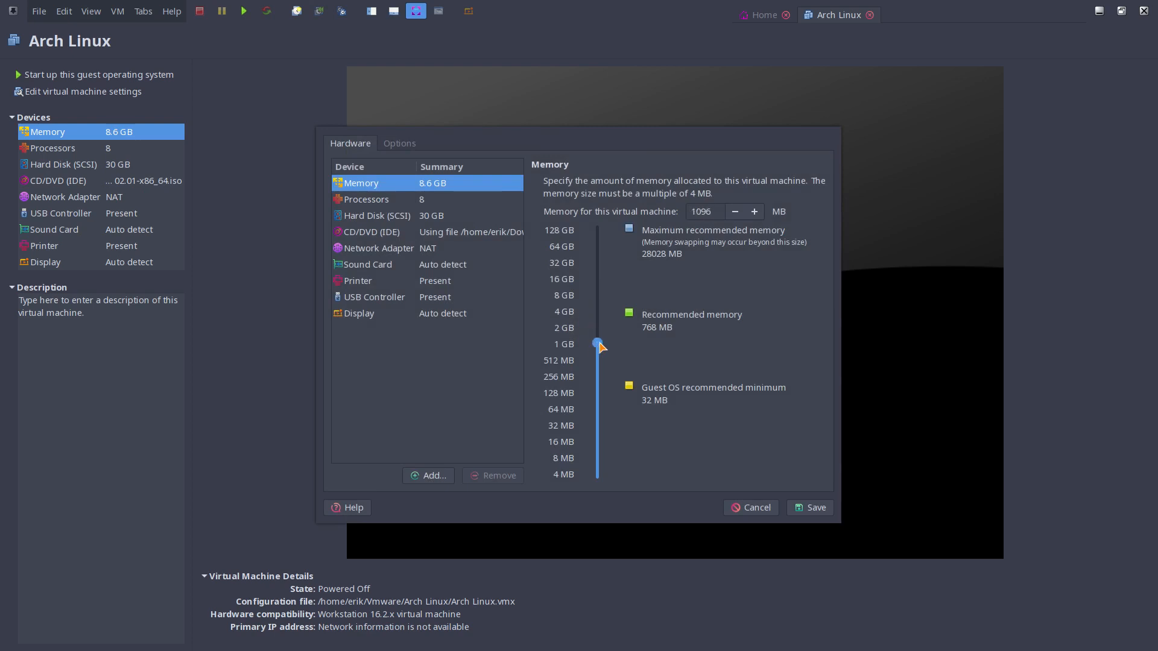
left_click_drag(598, 344, 598, 338)
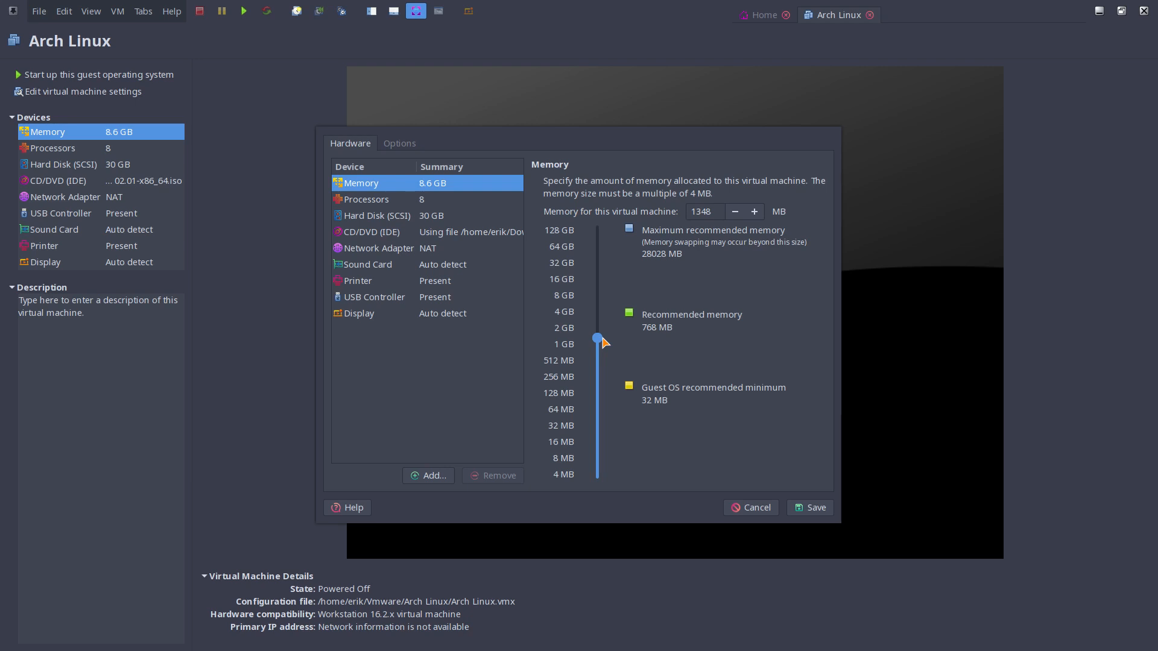
left_click_drag(597, 338, 597, 344)
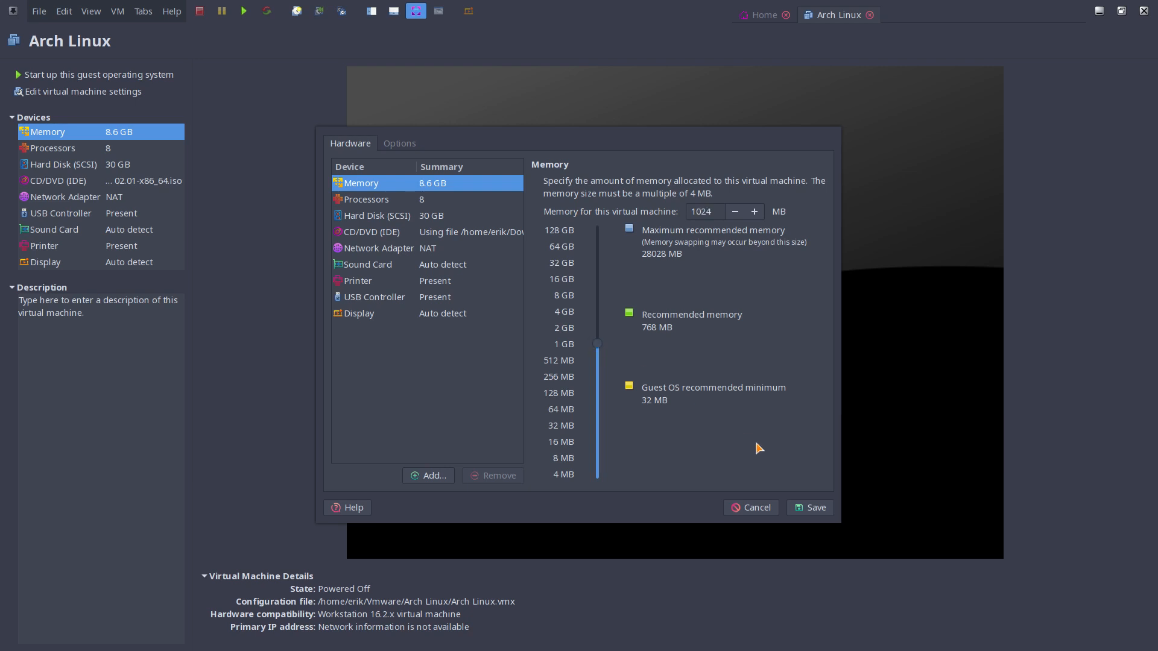
left_click(808, 508)
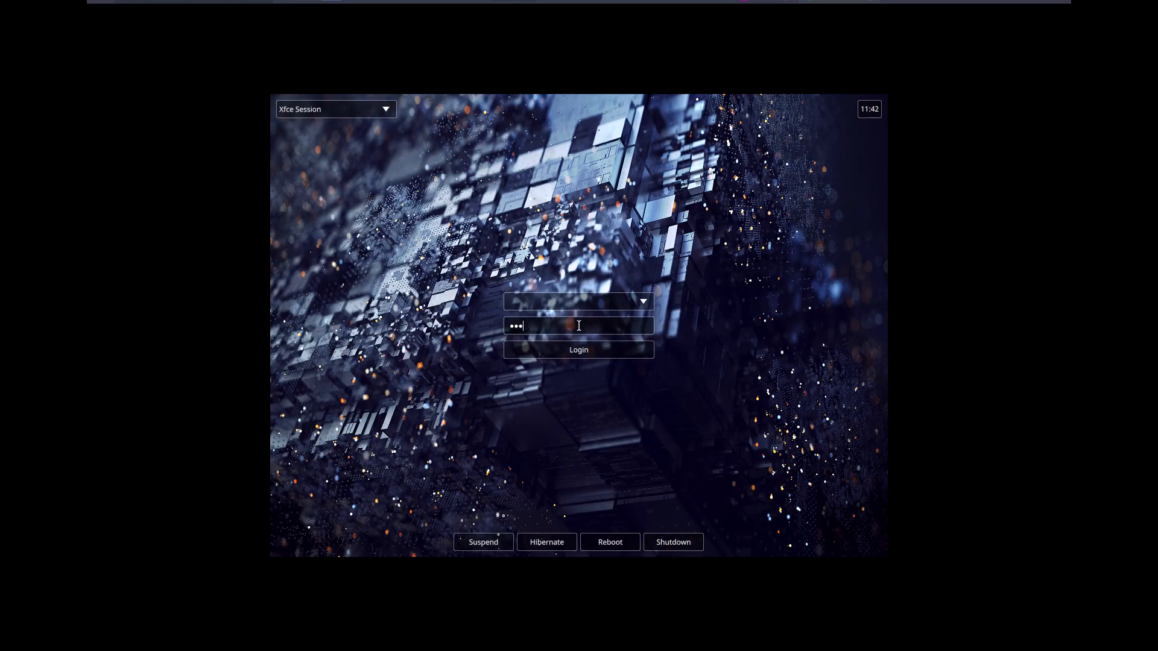
Log in at the greeter to start the Xfce session on the rebooted guest
left_click(578, 350)
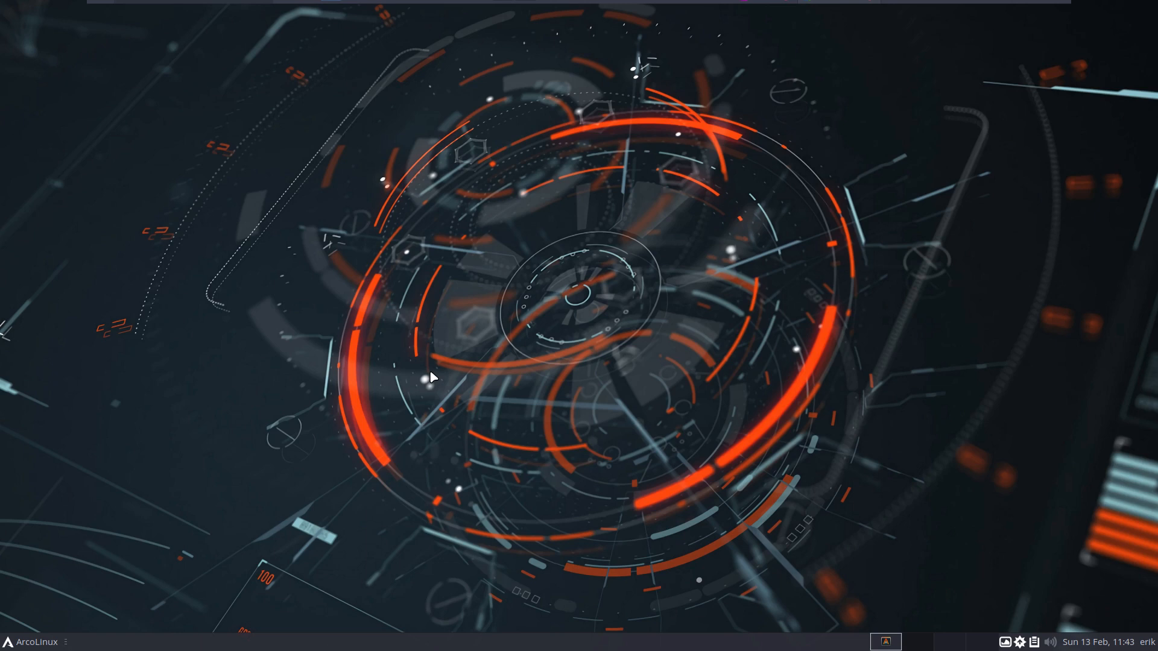
Run sudo pacman -S gimp inkscape in Alacritty to begin the 36-package install
left_click(884, 640)
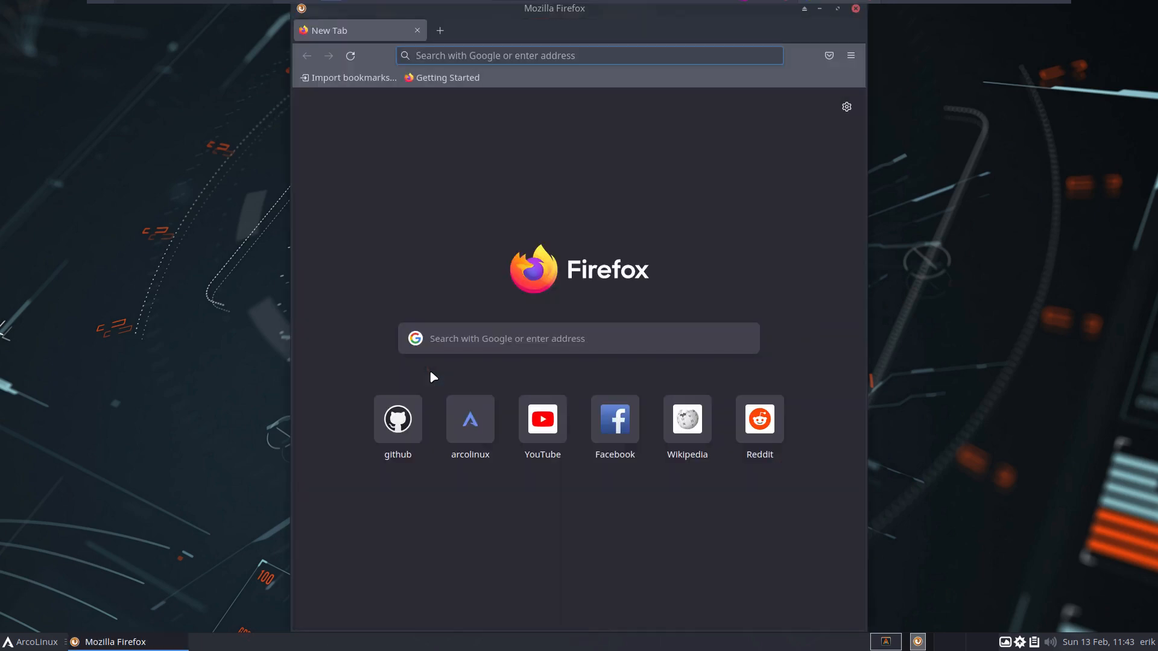
left_click(590, 56)
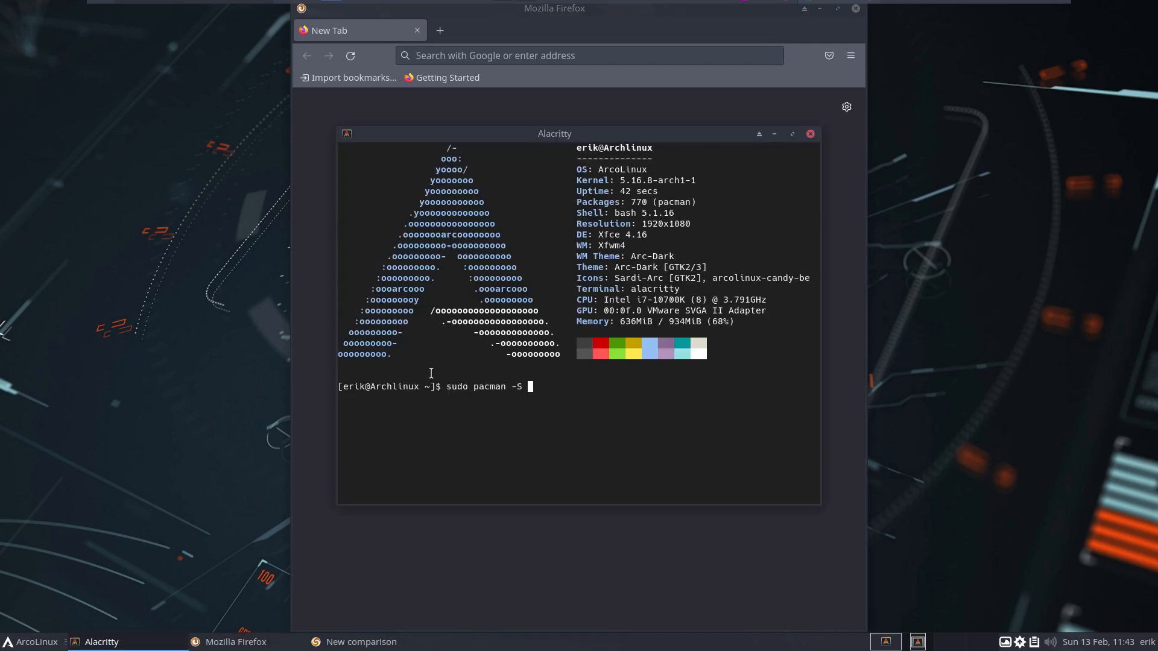
type("gimp")
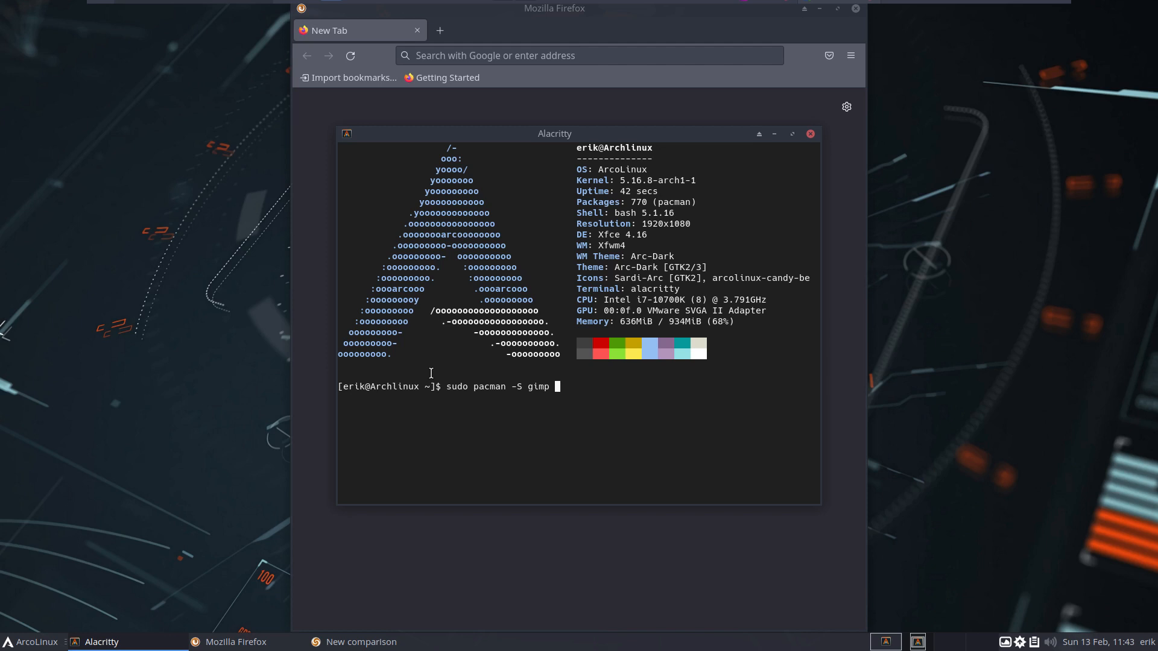
type("inkscape")
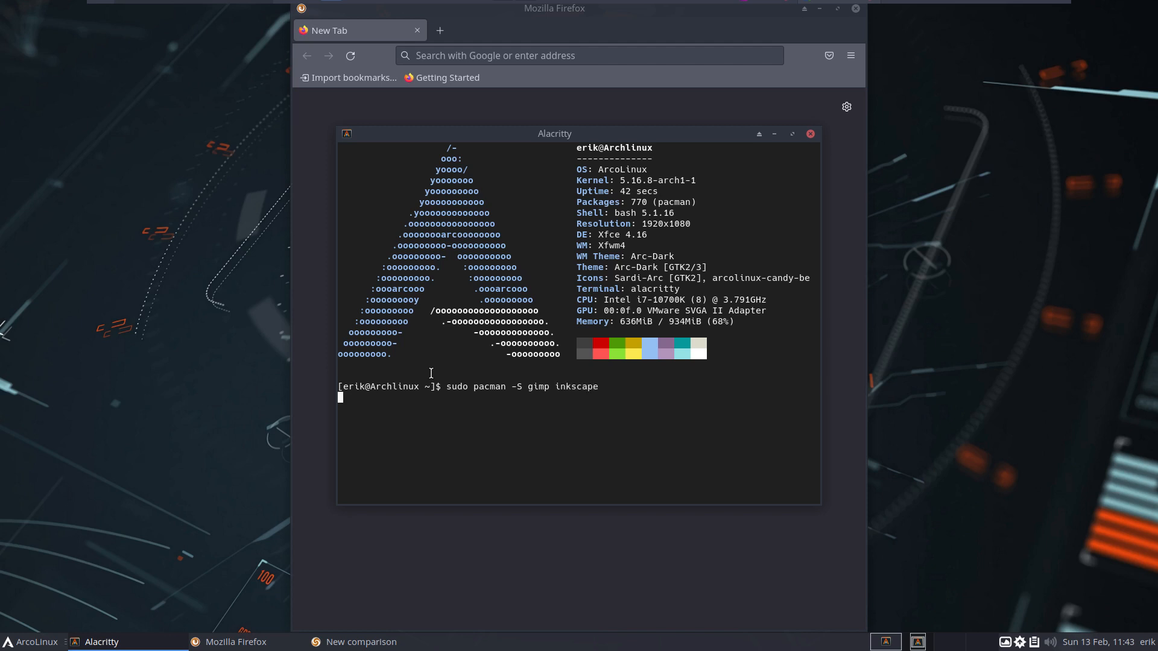
key("Return")
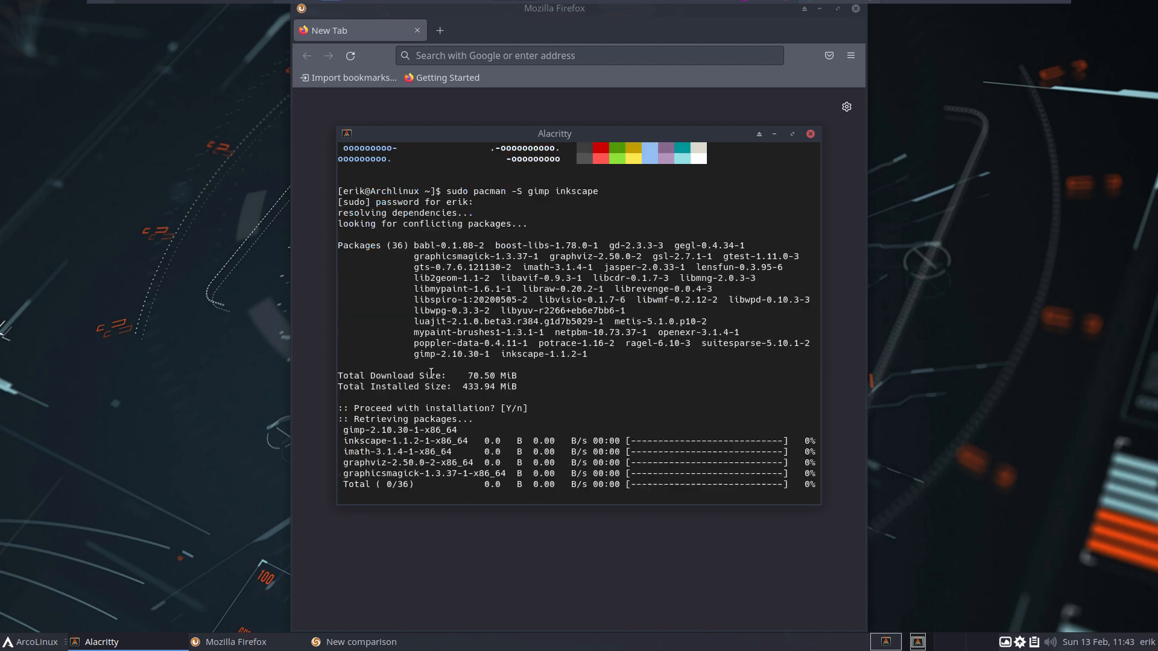